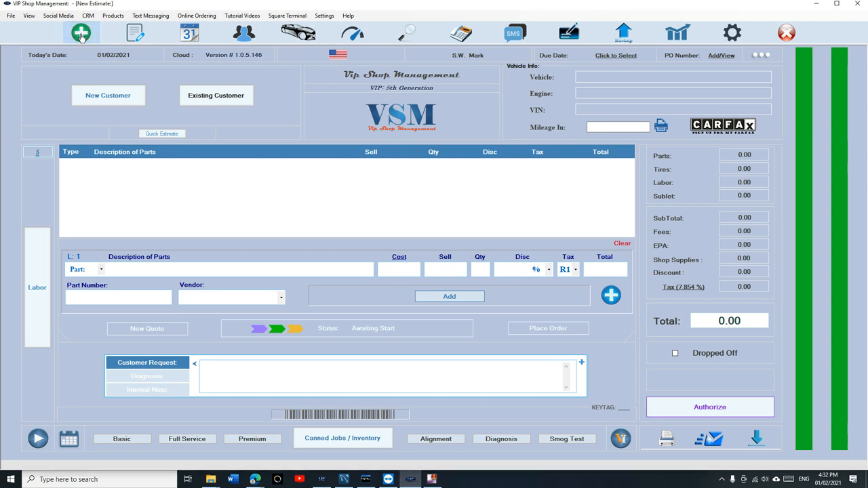
mouse_move(81, 40)
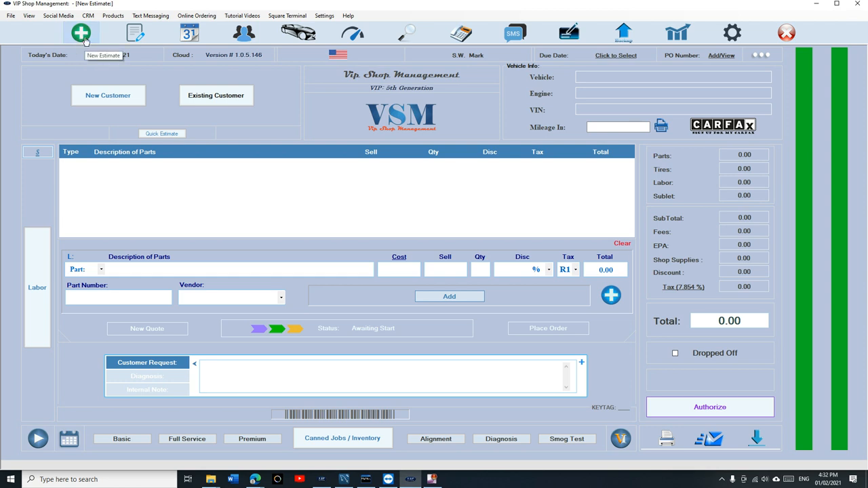
mouse_move(190, 33)
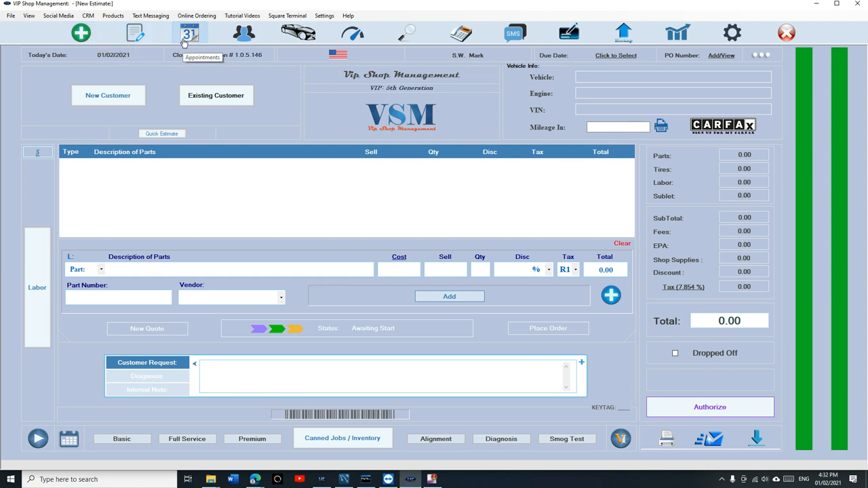
mouse_move(80, 32)
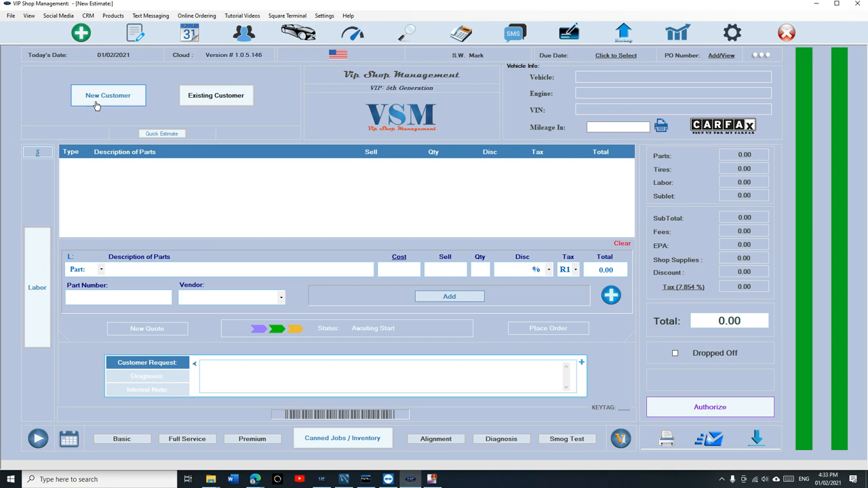
mouse_move(127, 109)
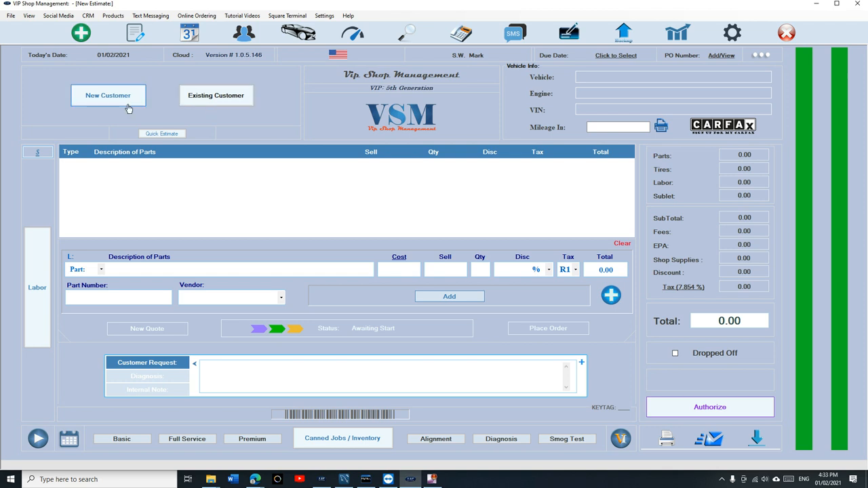
left_click(109, 95)
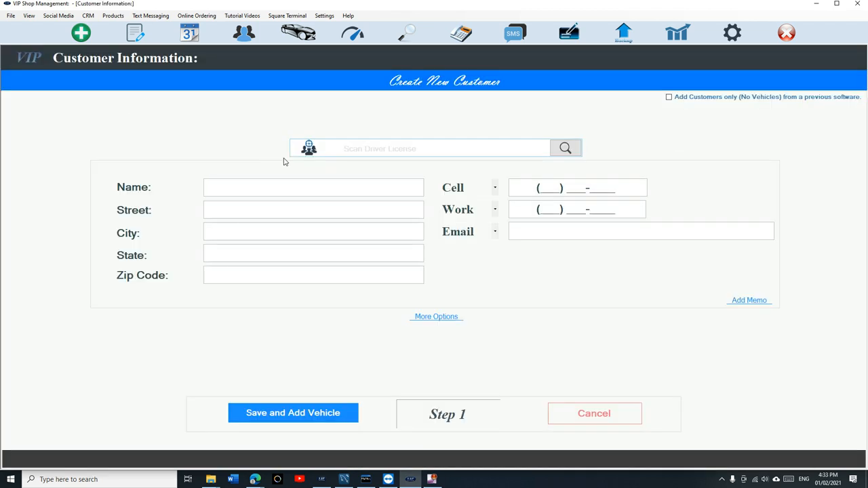
left_click(314, 187)
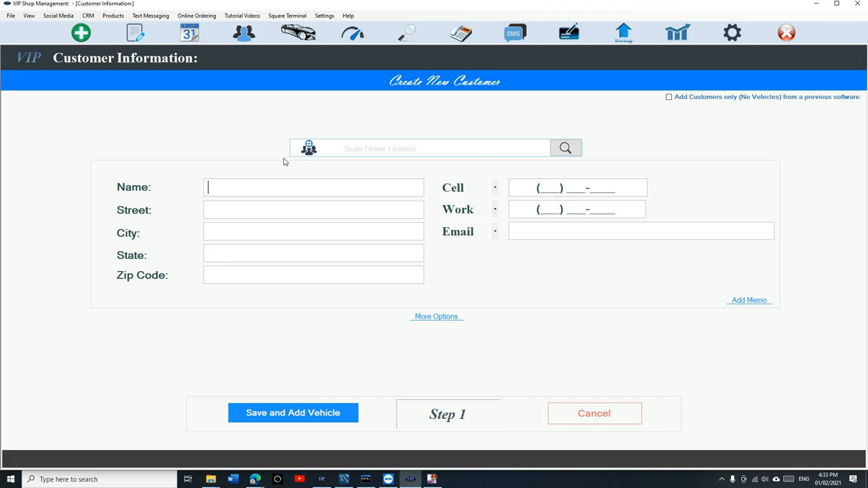
type("mark")
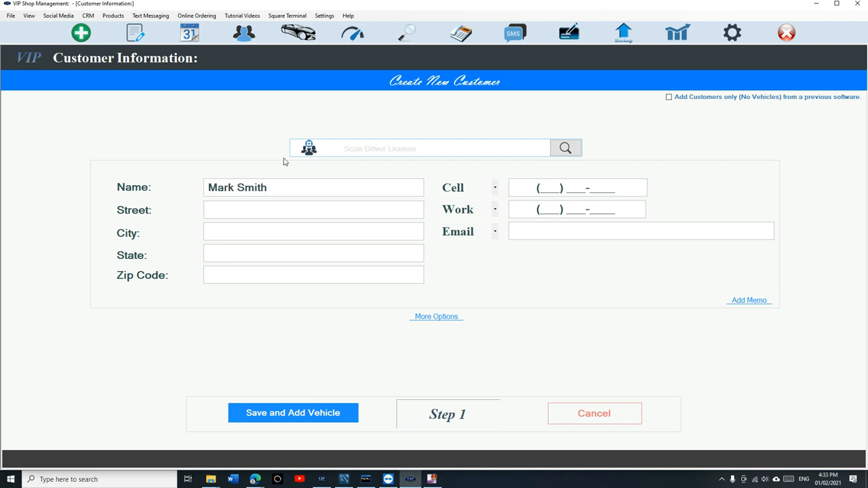
left_click(314, 208)
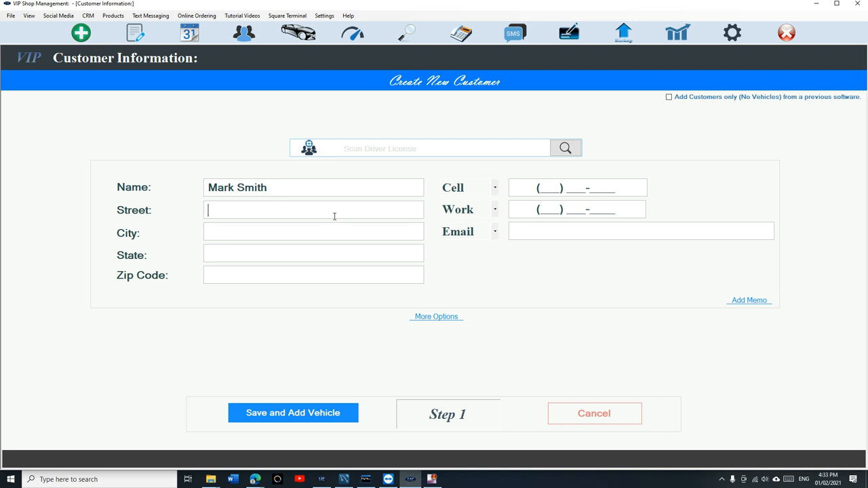
type("252) 222-")
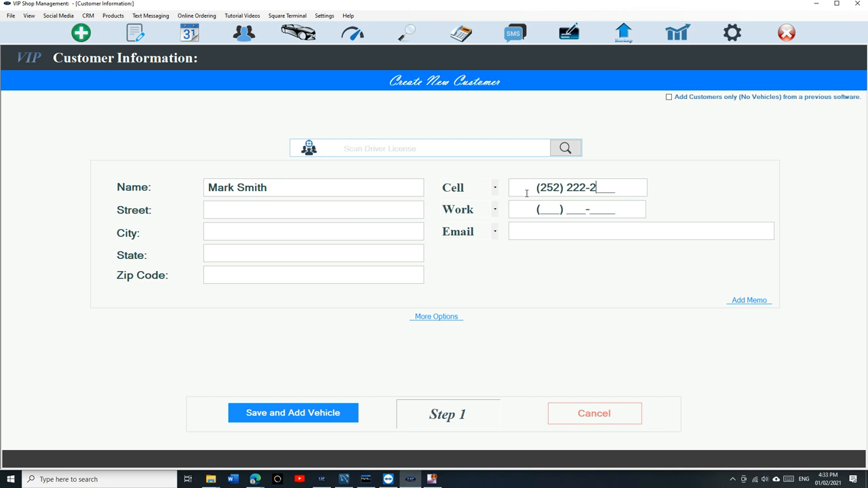
type("222")
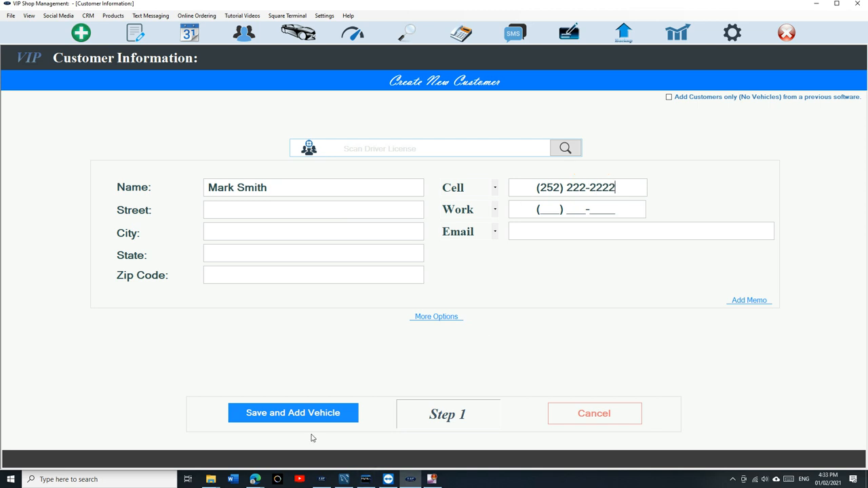
Step: Save the customer and look up the 2018 Jeep Grand Cherokee Trackhawk by plate VSM
left_click(292, 412)
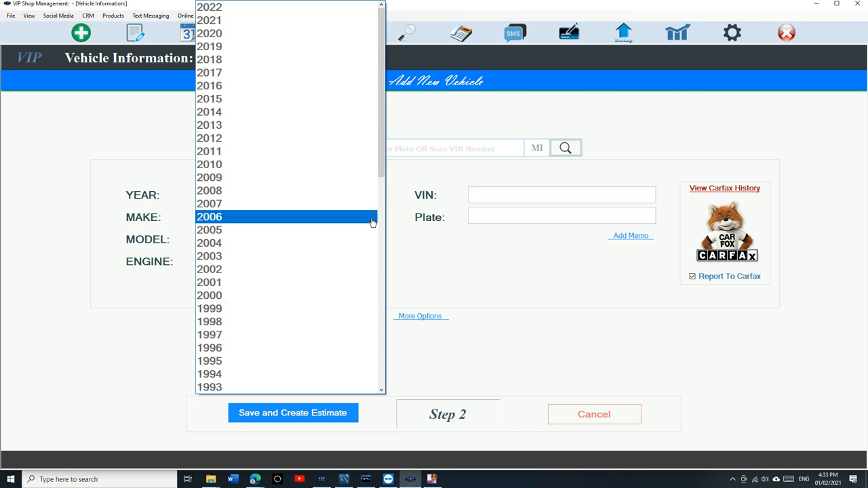
mouse_move(402, 233)
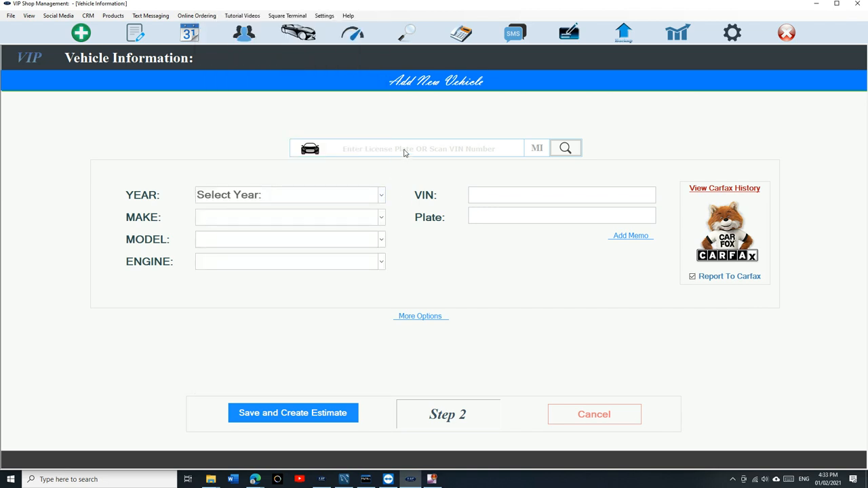
left_click(407, 148)
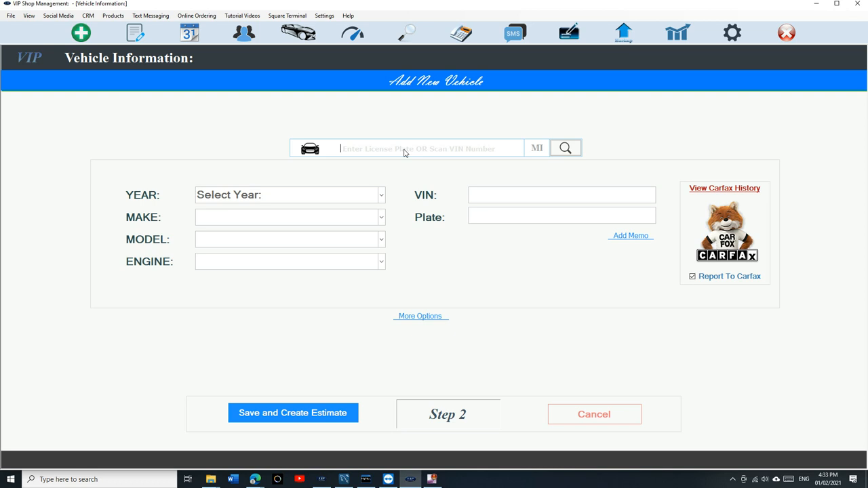
type("vsm")
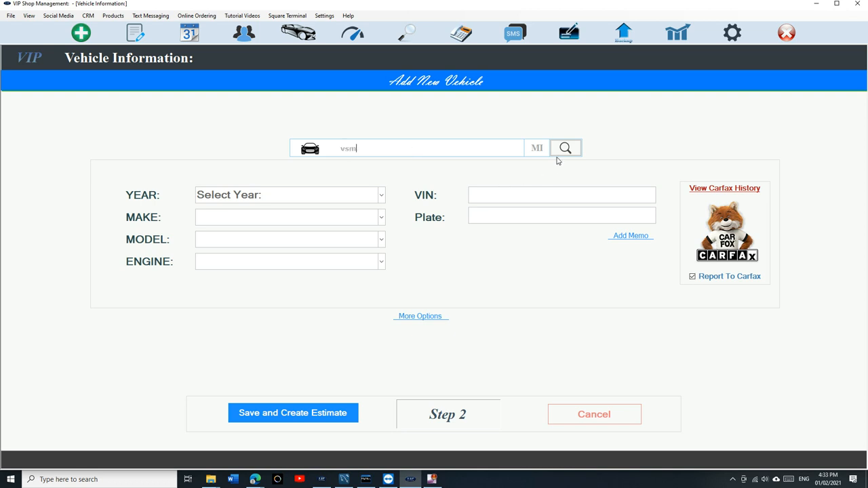
left_click(567, 148)
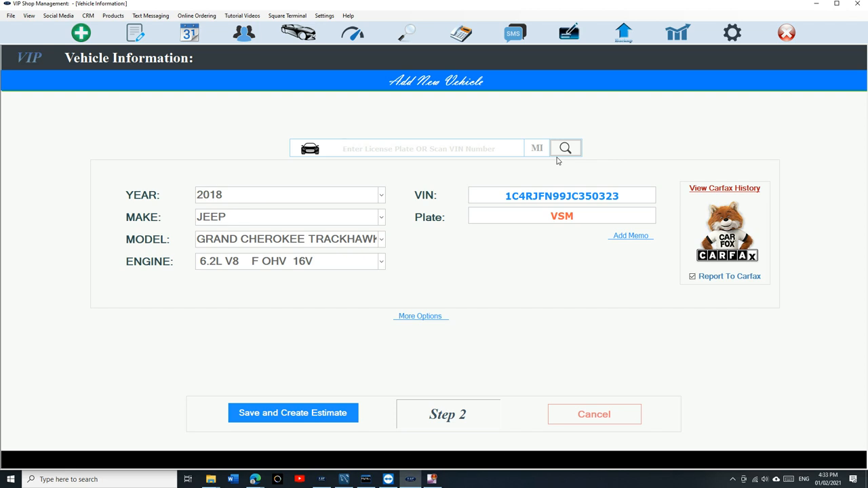
left_click(431, 148)
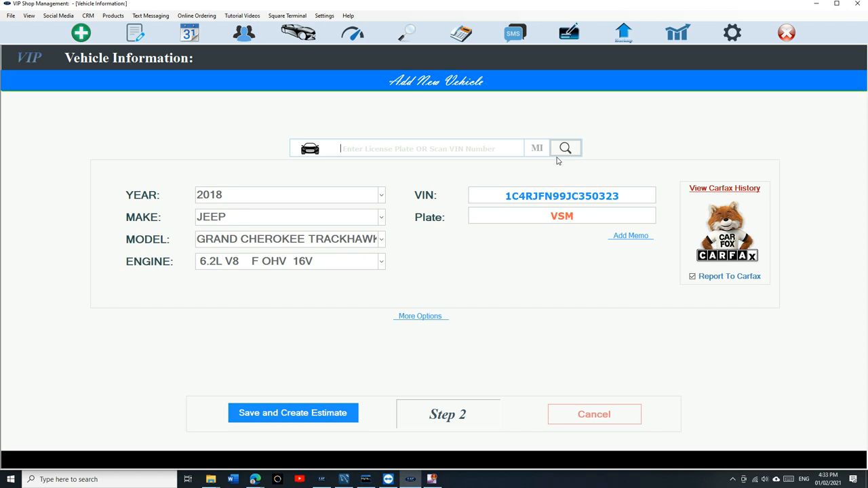
mouse_move(337, 421)
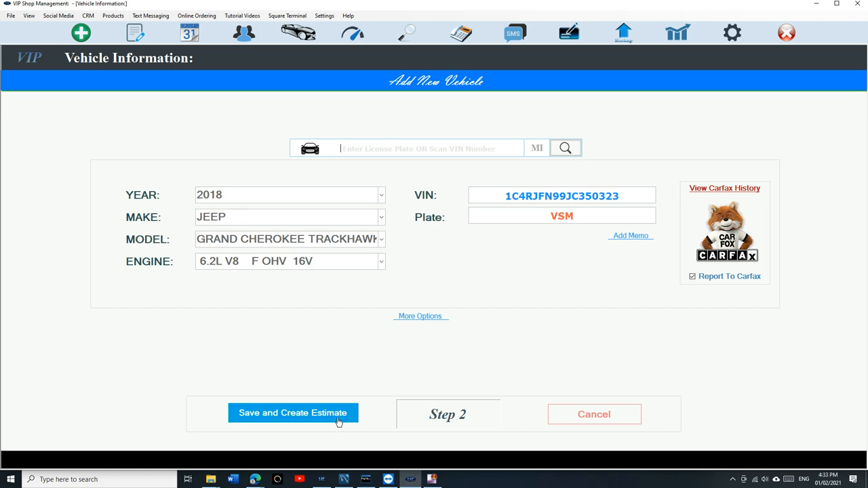
Step: Save the vehicle and create the estimate, continuing despite the VIN belonging to another customer
left_click(293, 413)
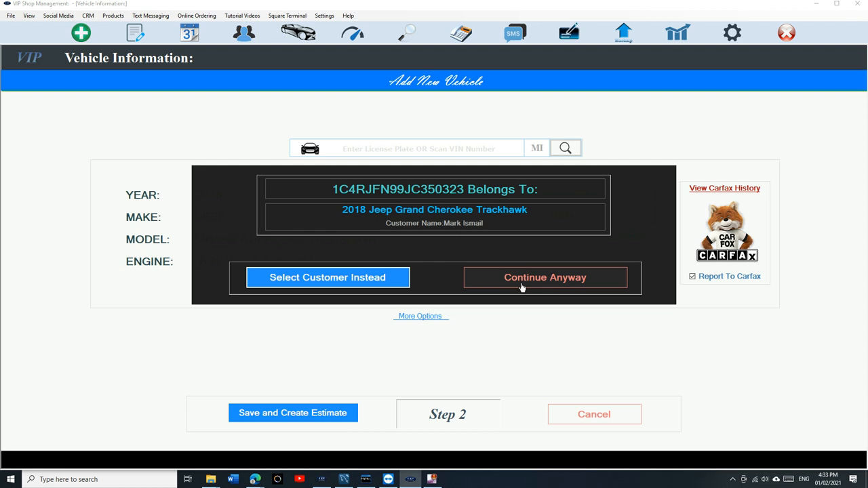
left_click(545, 276)
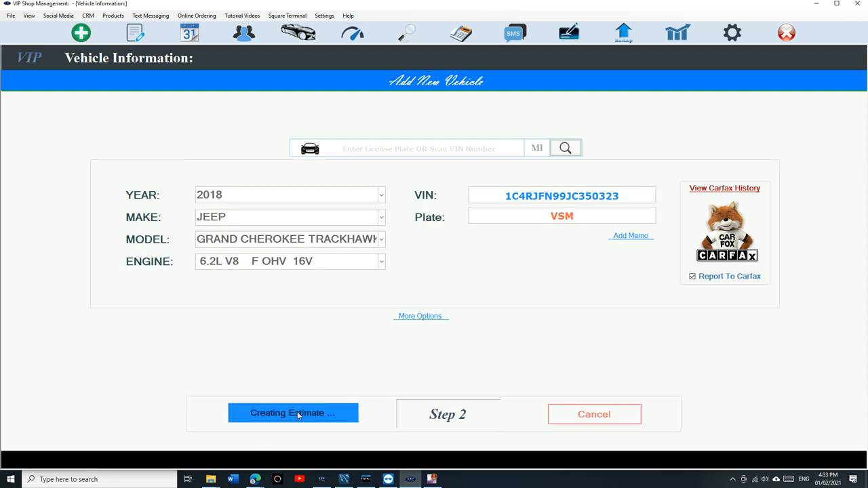
left_click(293, 412)
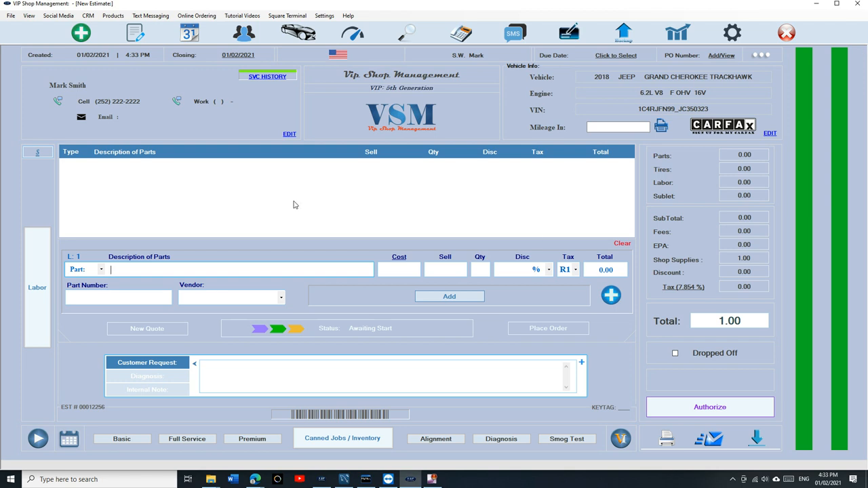
mouse_move(270, 102)
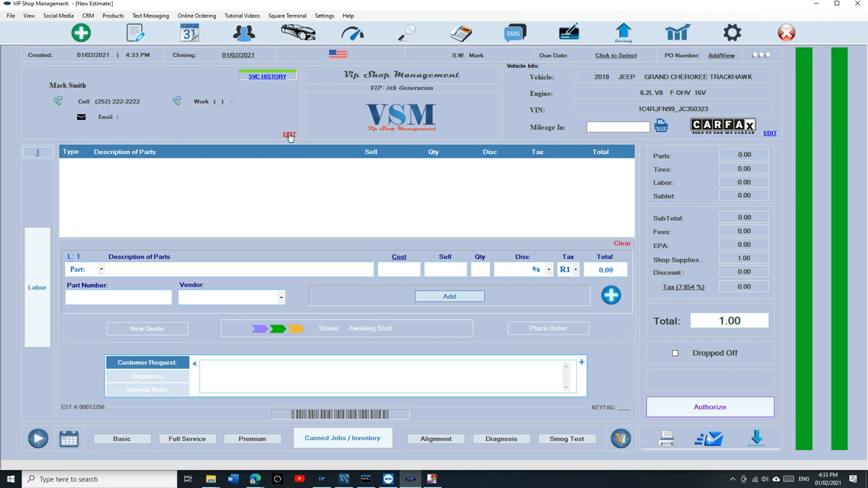
left_click(287, 134)
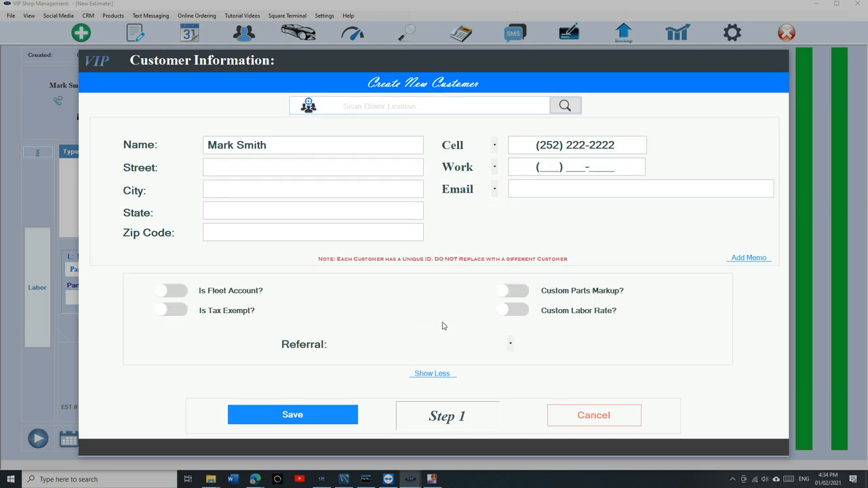
left_click(171, 291)
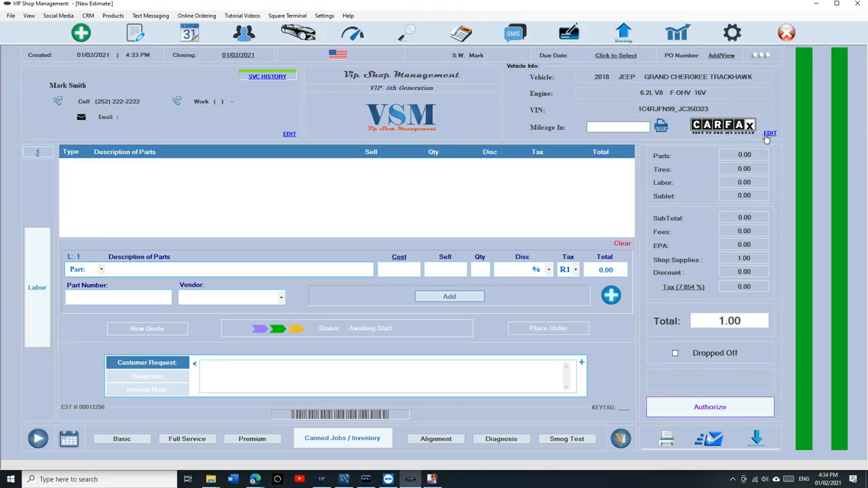
Step: Review the Jeep's vehicle details including More Options and colour, then return to the estimate
left_click(770, 132)
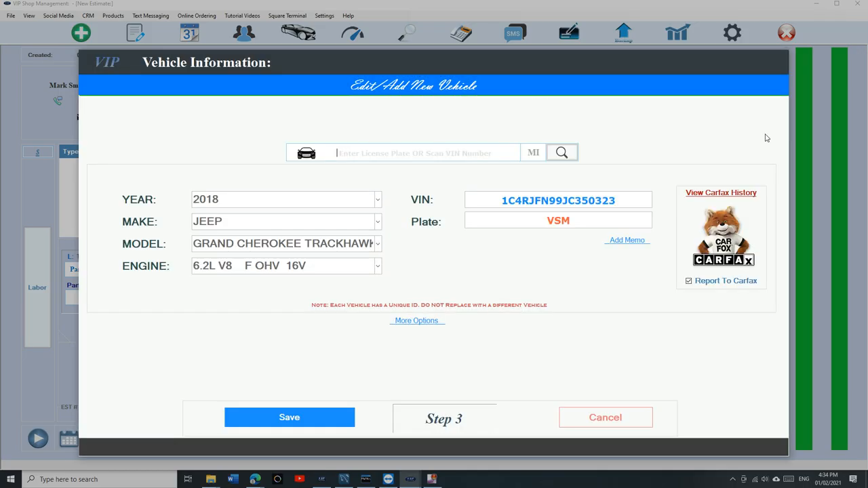
left_click(417, 320)
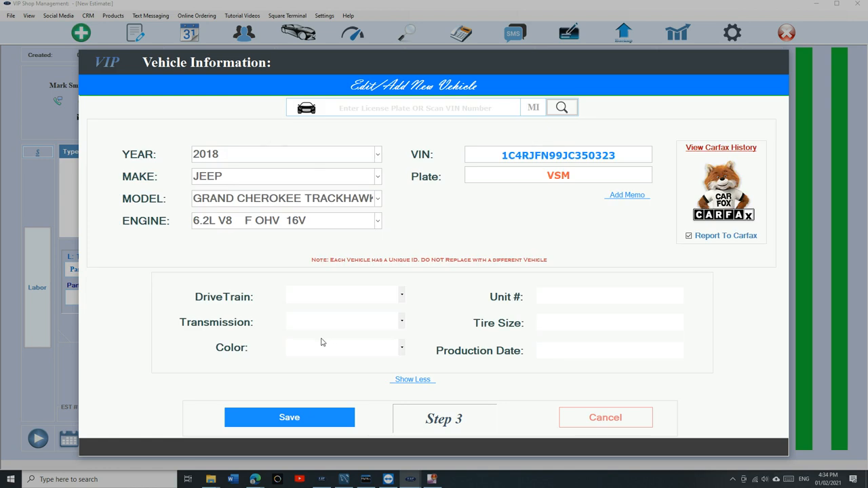
left_click(341, 347)
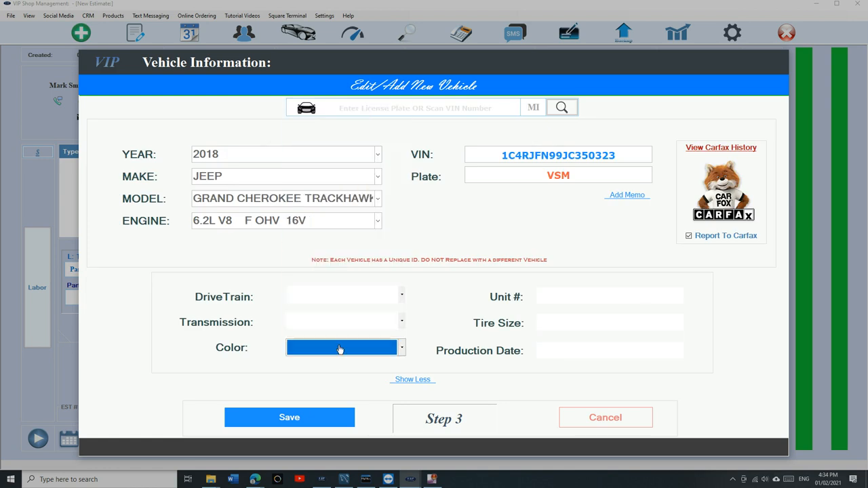
left_click(289, 418)
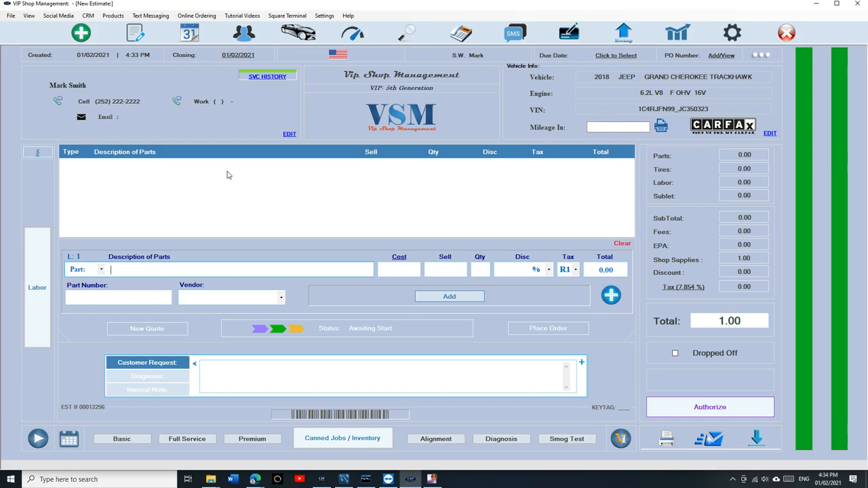
mouse_move(144, 165)
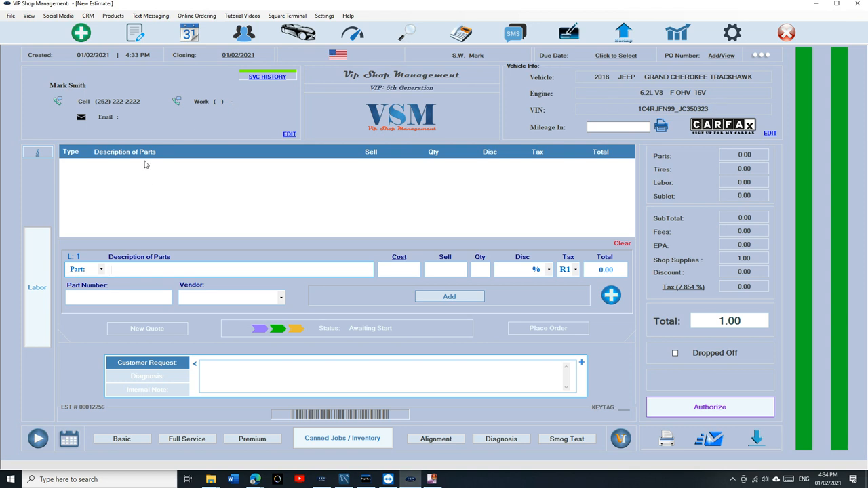
mouse_move(282, 245)
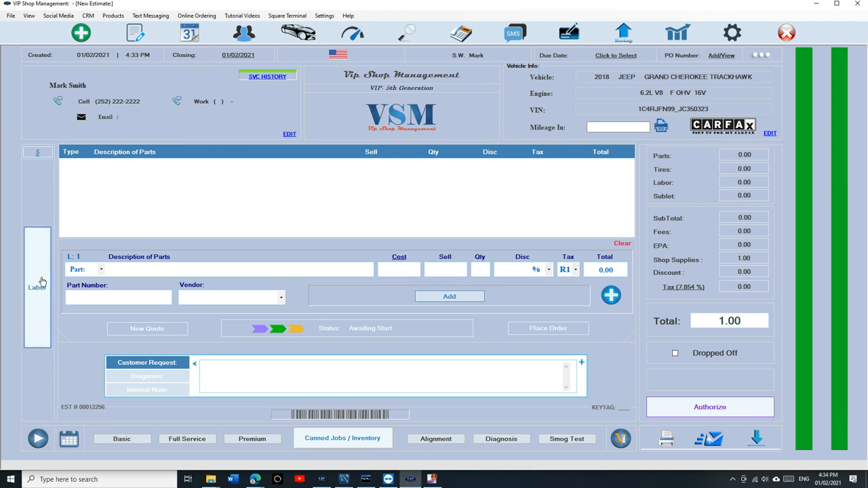
left_click(36, 286)
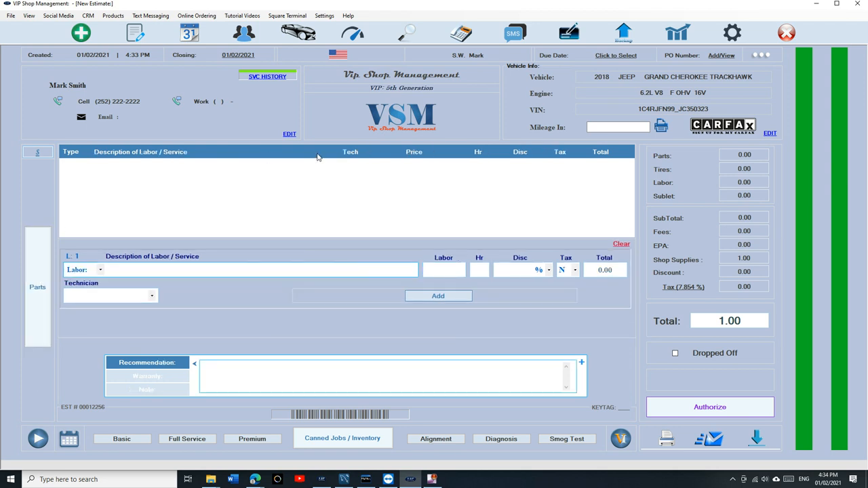
left_click(37, 288)
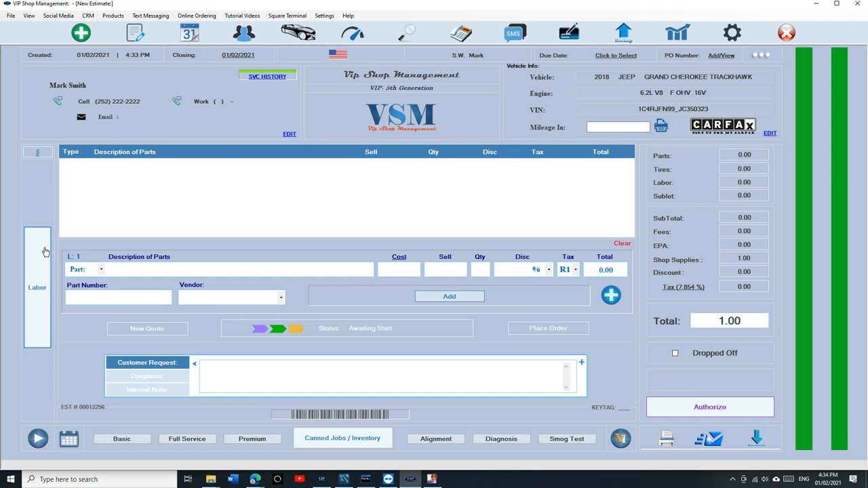
left_click(38, 286)
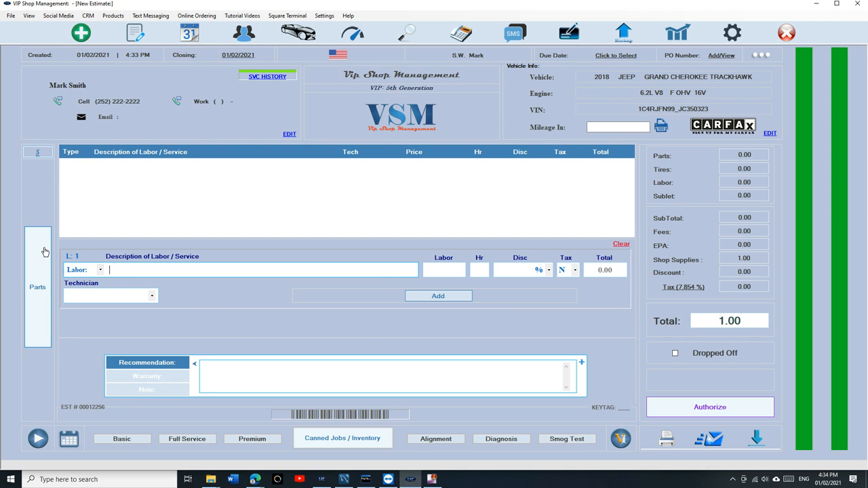
left_click(38, 288)
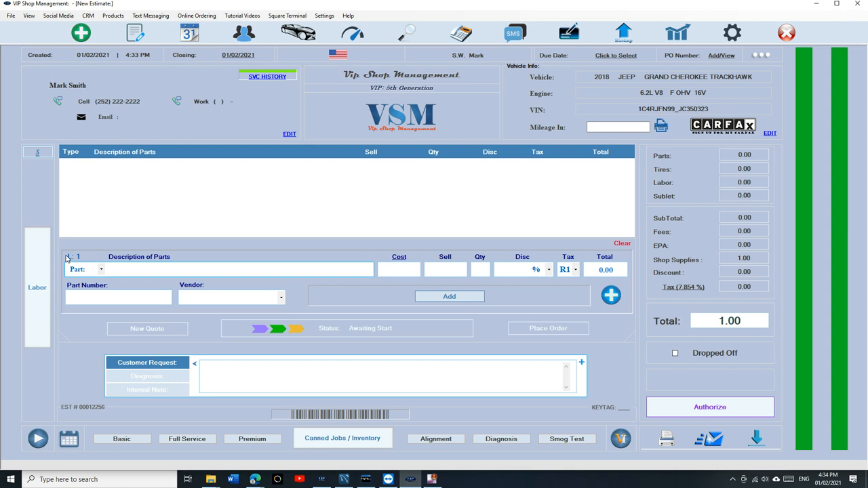
left_click(101, 268)
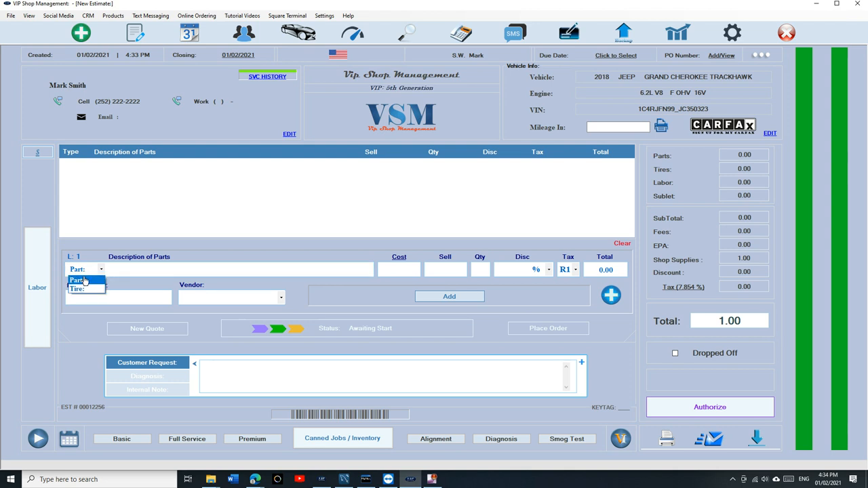
left_click(76, 279)
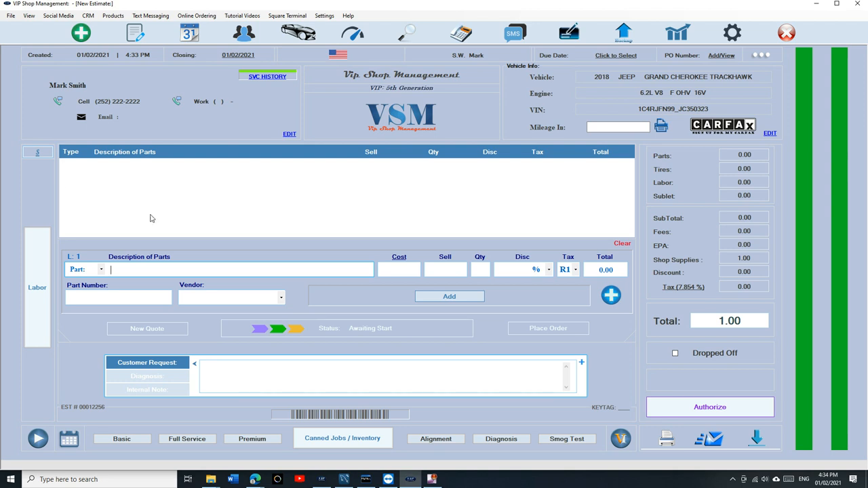
mouse_move(616, 311)
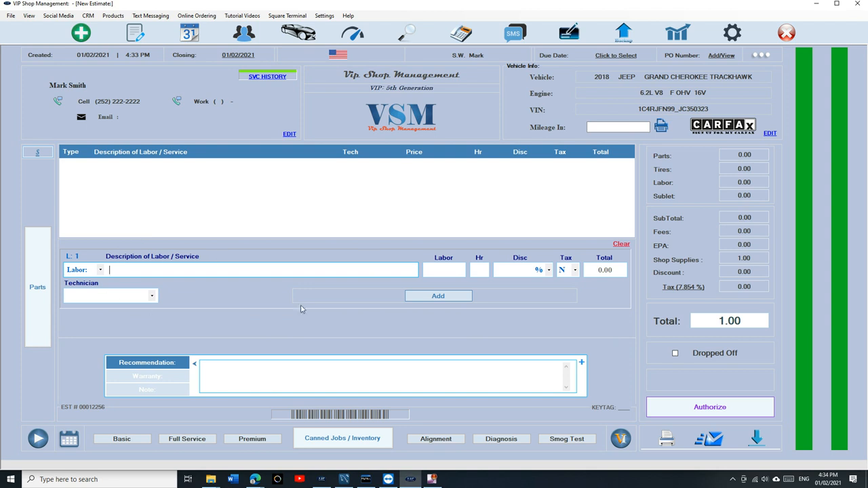
left_click(36, 287)
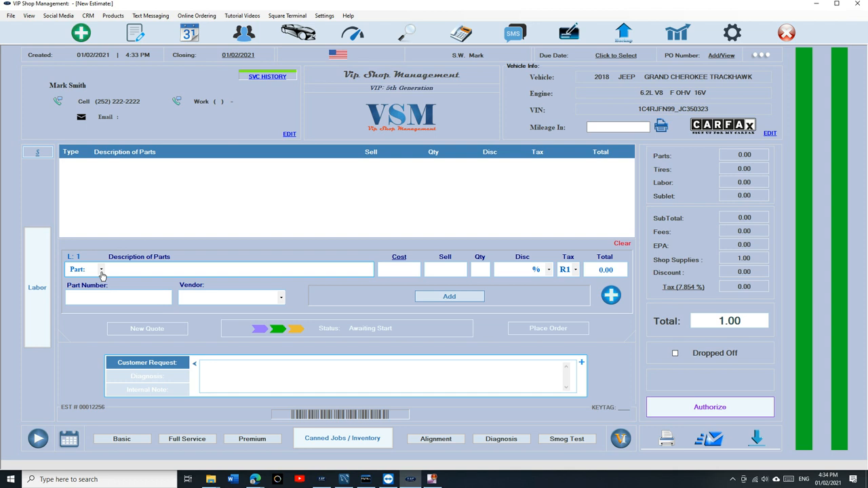
left_click(102, 268)
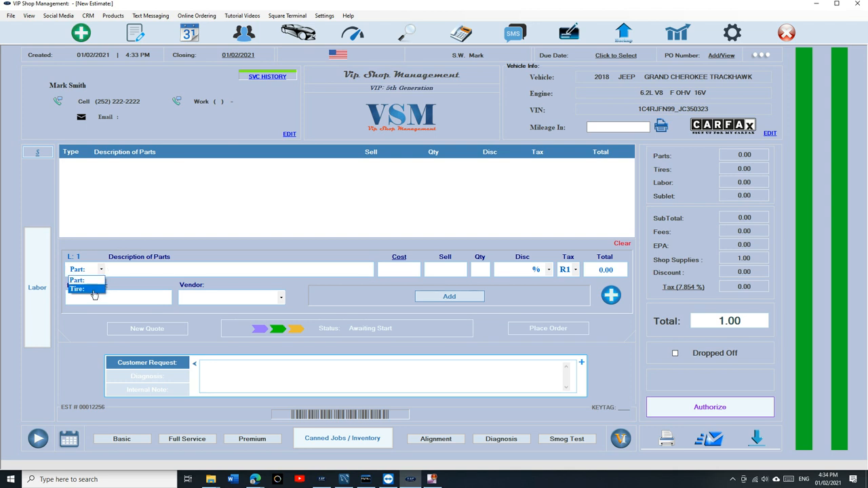
left_click(76, 280)
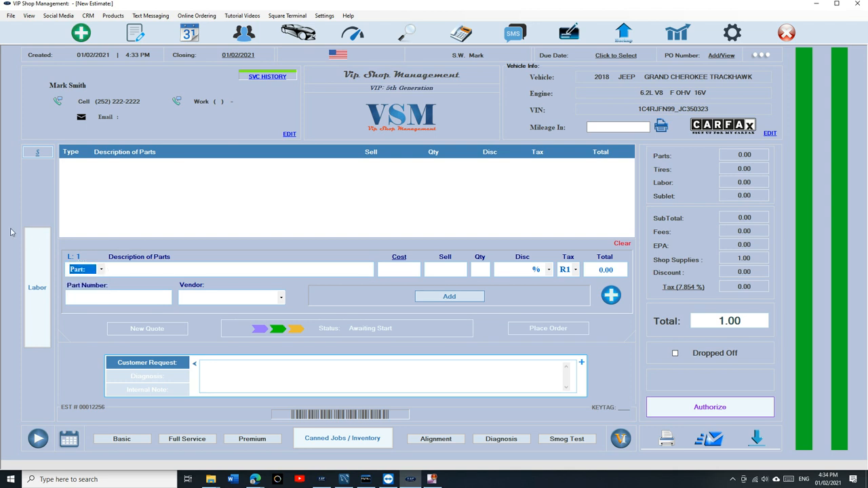
left_click(35, 287)
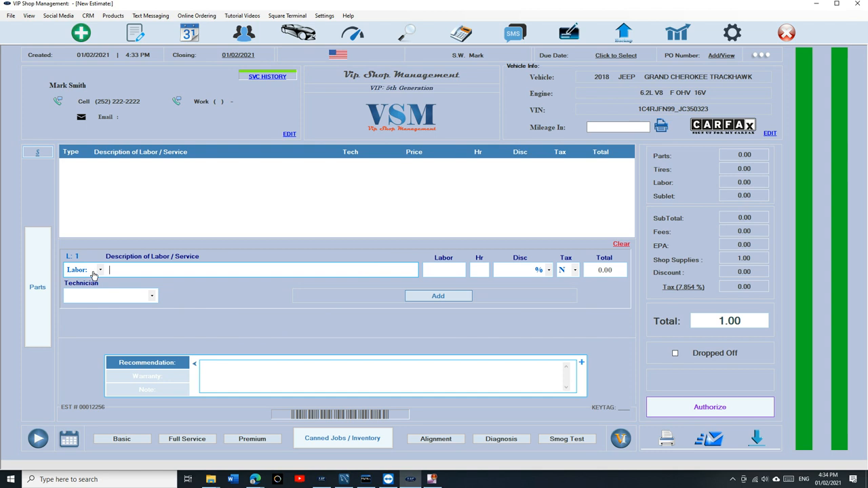
left_click(101, 270)
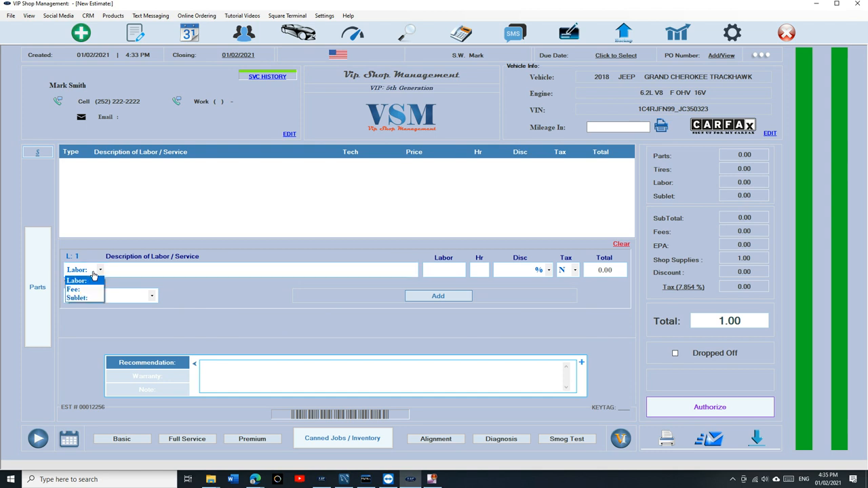
mouse_move(76, 298)
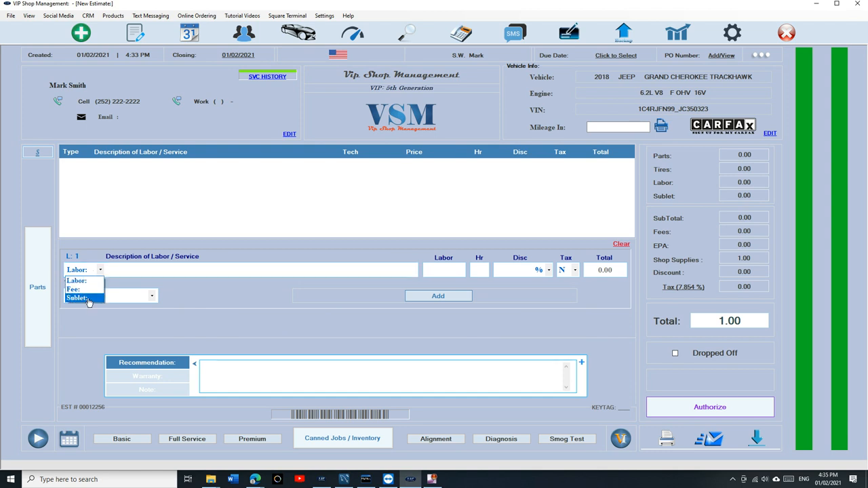
left_click(76, 279)
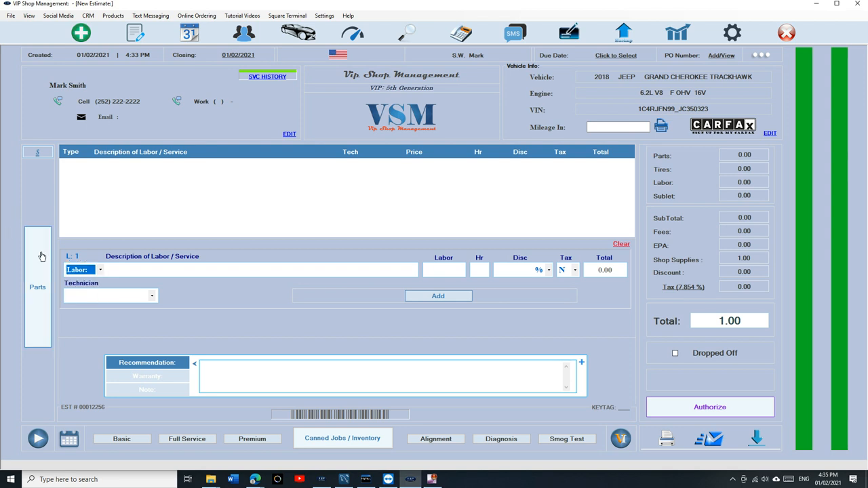
left_click(38, 287)
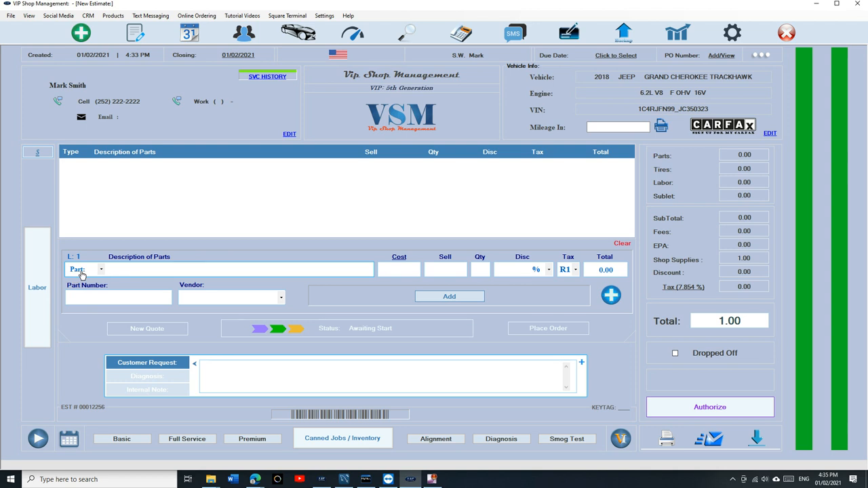
Step: Add a Brake Pads - Front part from AutoZone, part 5151, cost 28.95, sell 49.95
type("brka")
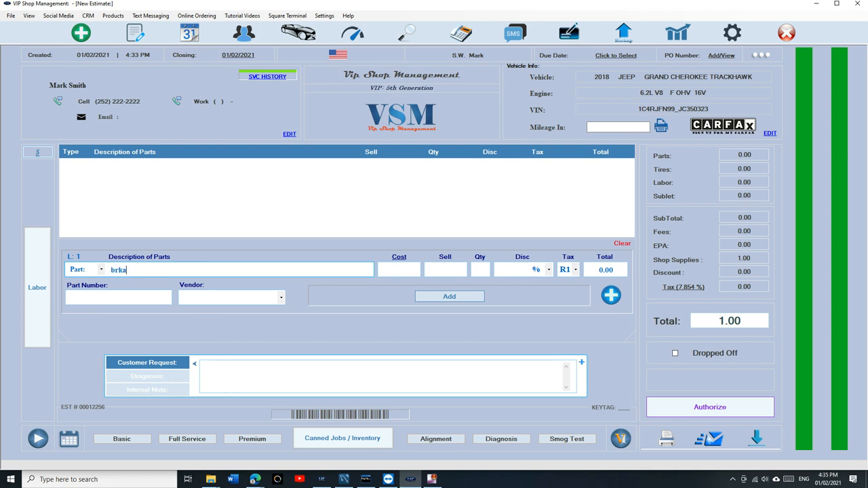
type("brake")
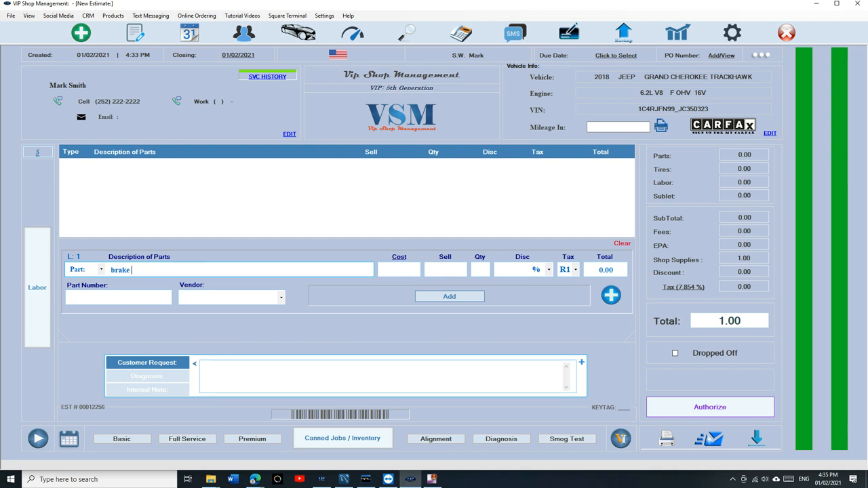
type("pads")
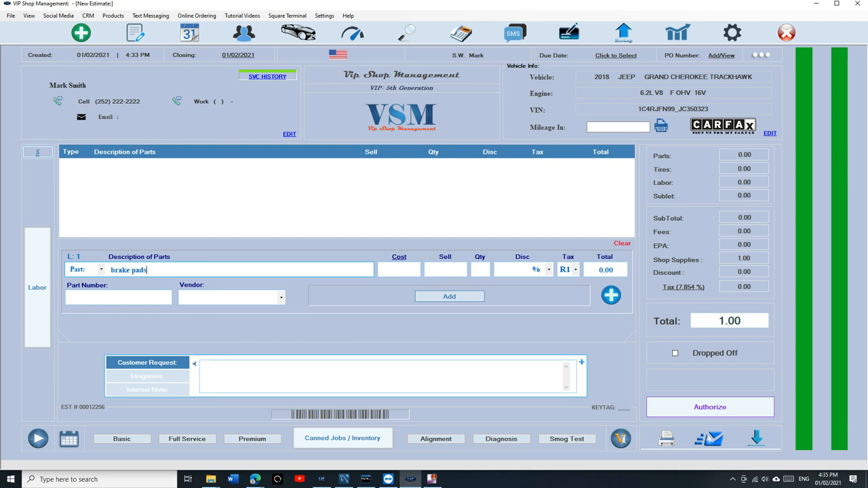
type("- front")
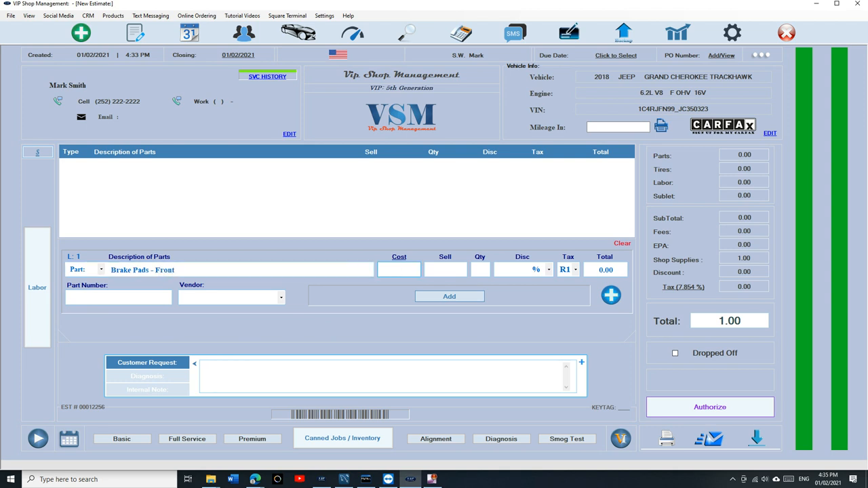
left_click(399, 268)
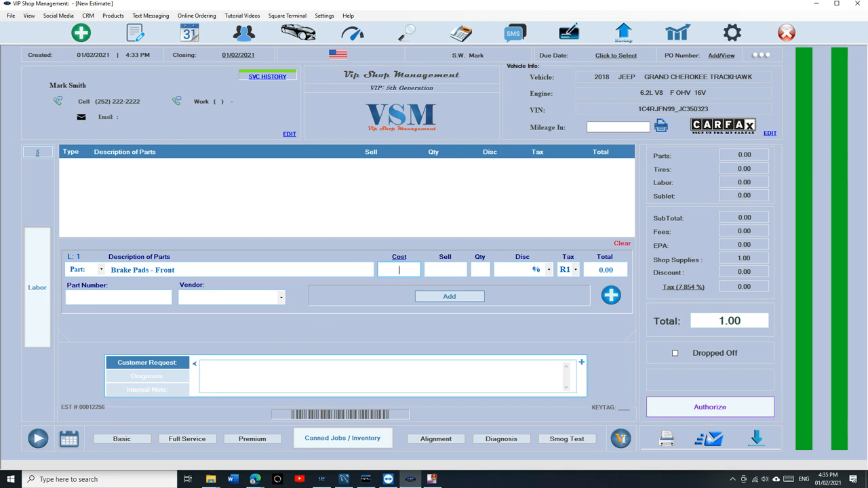
type("28.9")
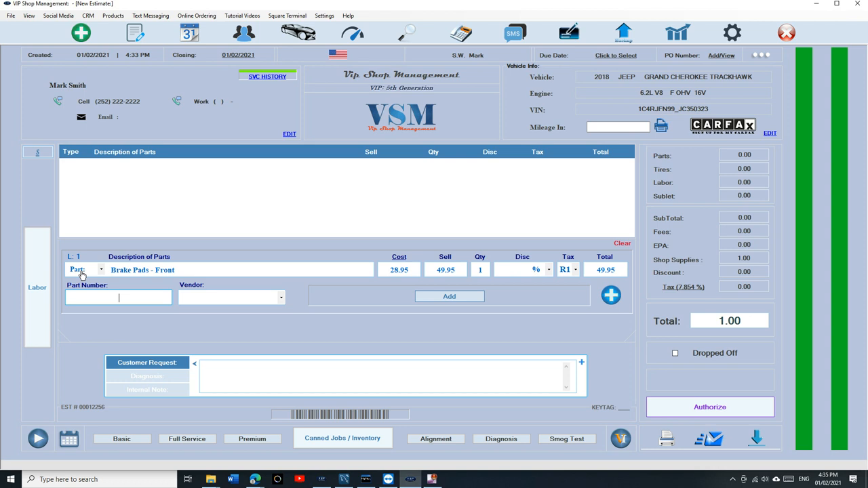
type("5151")
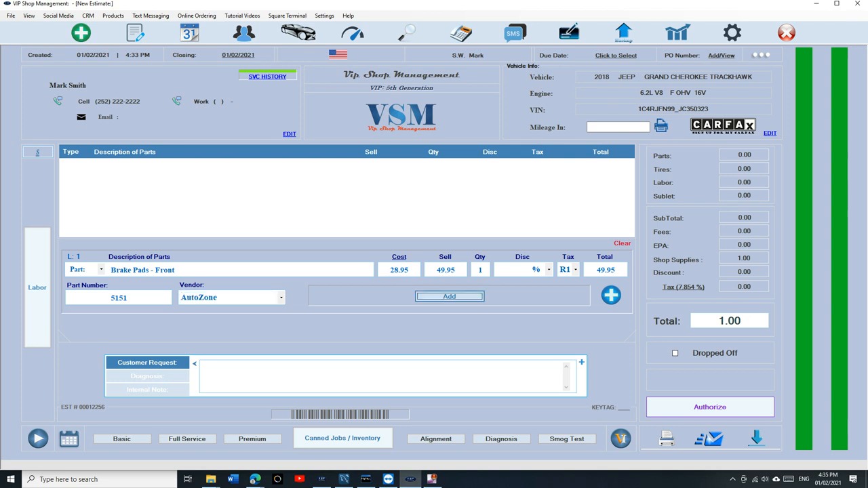
left_click(449, 296)
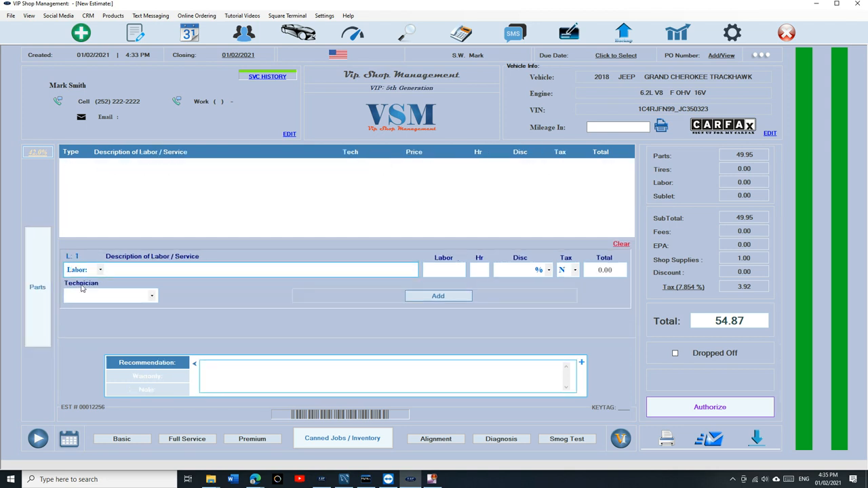
Step: Add a Remove And Replace Brake Pads labor line of 0.8 hr with technician Andrew assigned
type("rem")
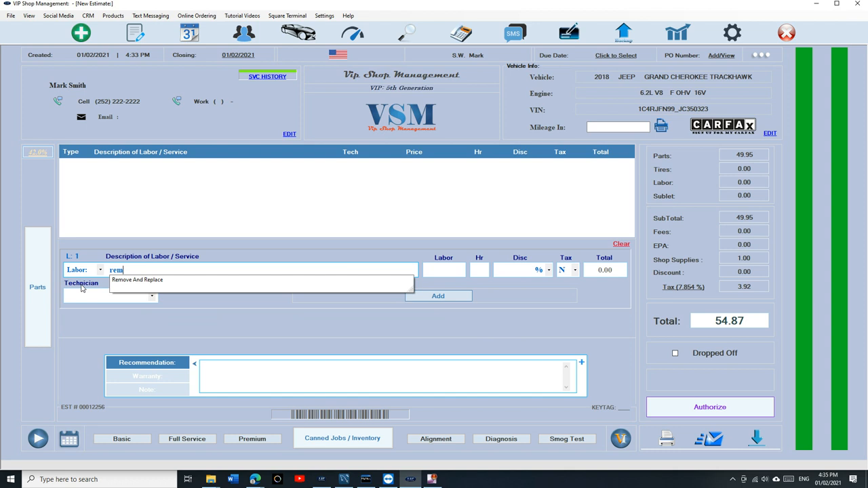
type("Remove And Replace brake Pads")
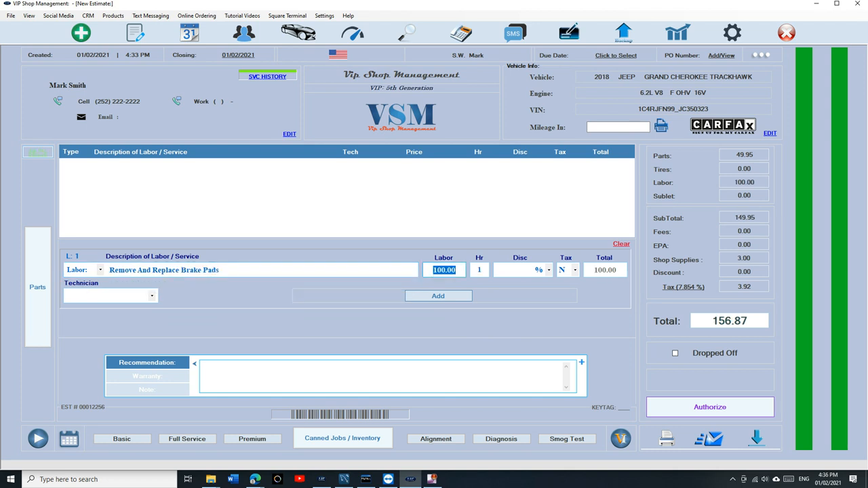
left_click(479, 270)
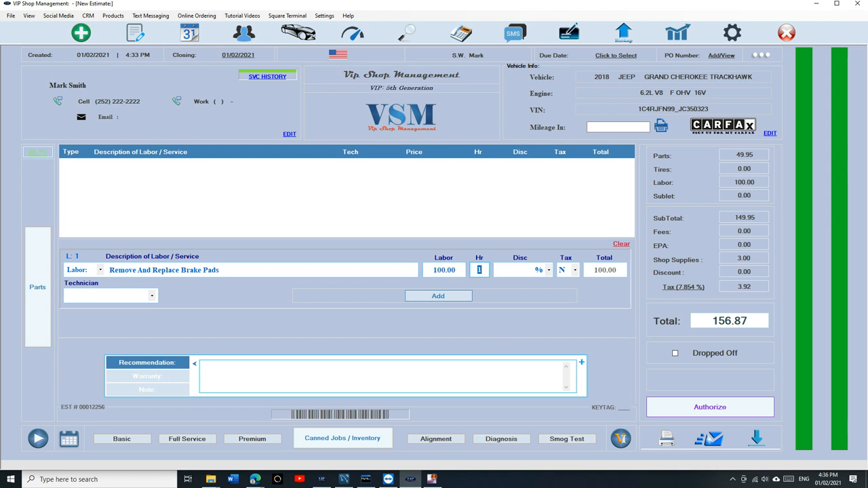
type("0.8")
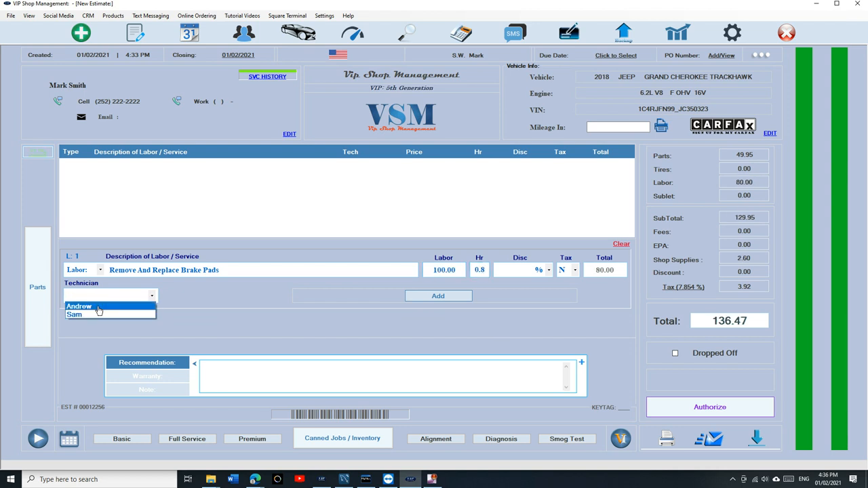
left_click(80, 305)
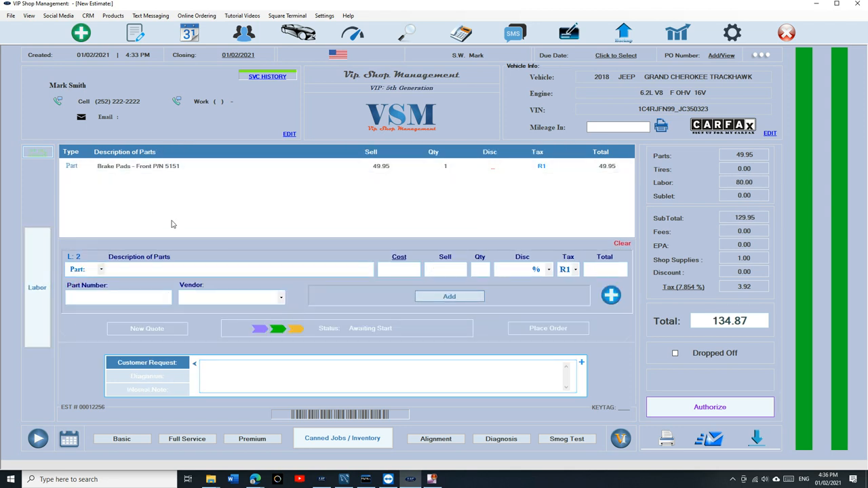
left_click(35, 288)
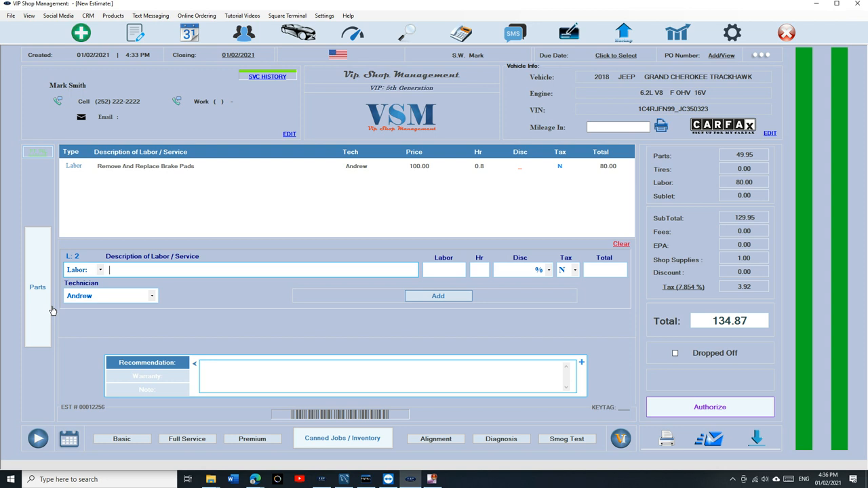
Step: Add a 225/60R16 Goodyear tire line, cost 45.95, part 151515, vendor TireHub
left_click(36, 287)
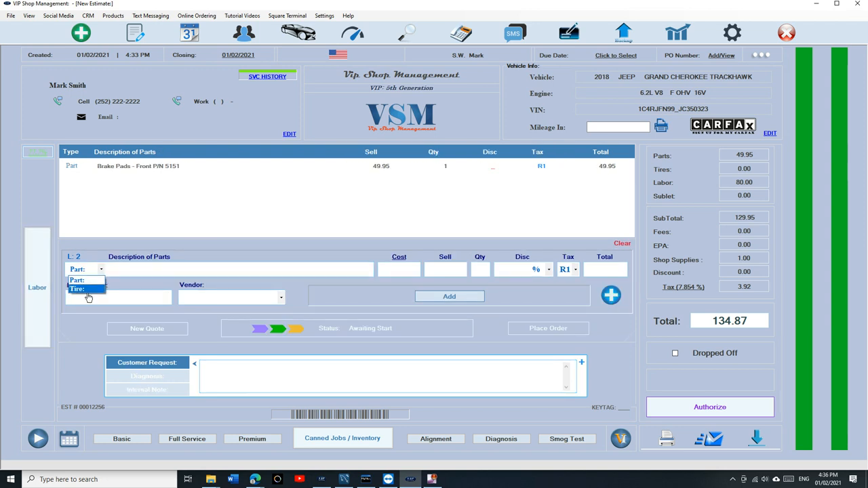
left_click(76, 288)
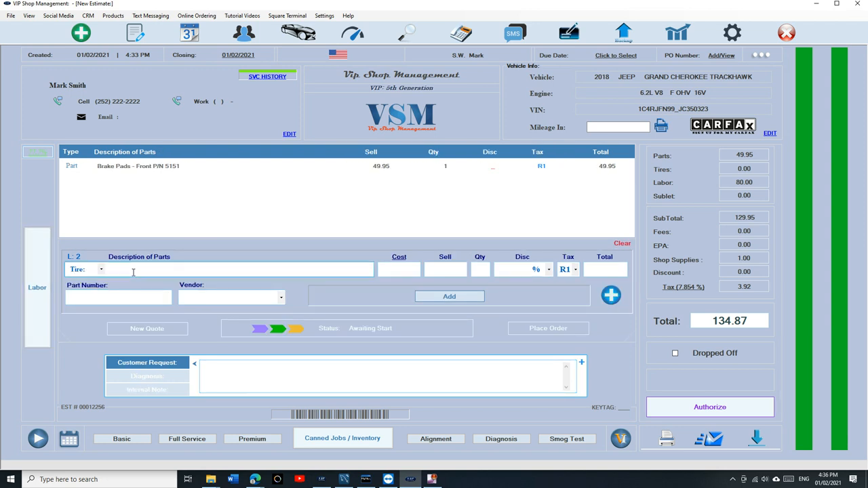
type("225/60R16")
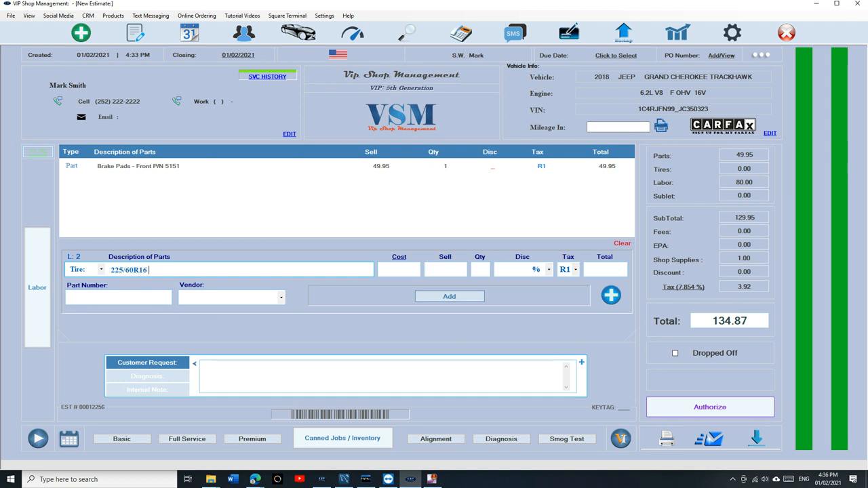
type("Goodyear")
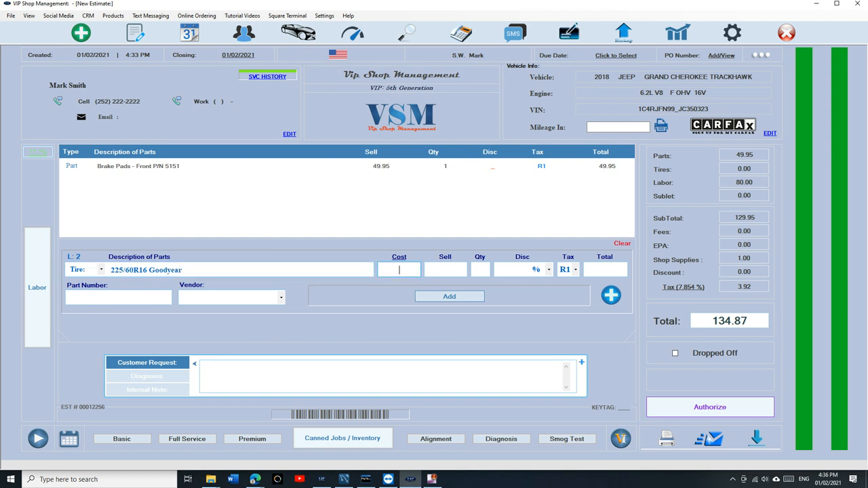
type("45.95")
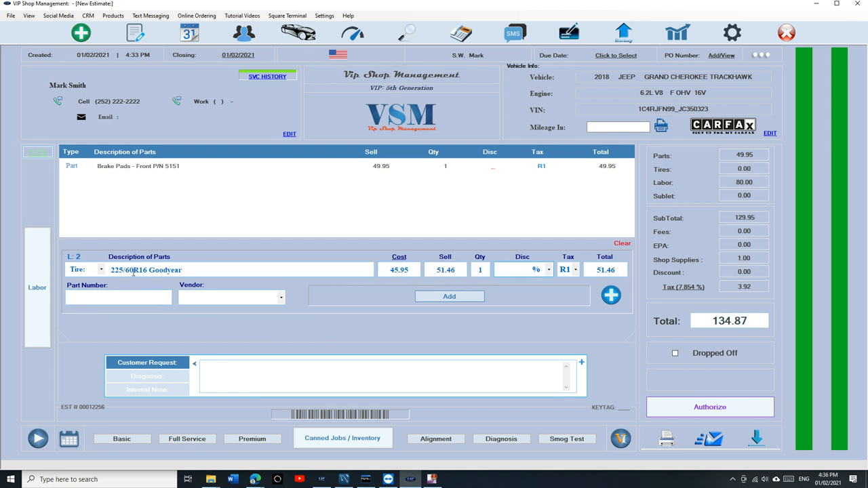
type("151515")
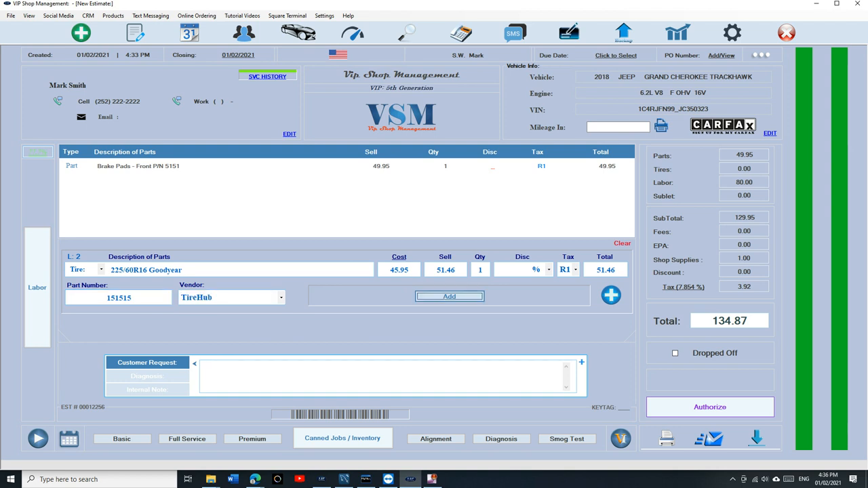
left_click(449, 296)
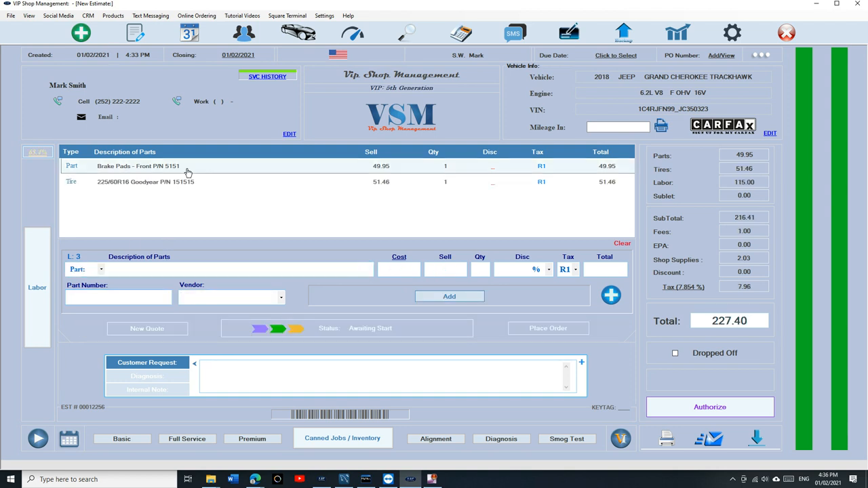
left_click(37, 288)
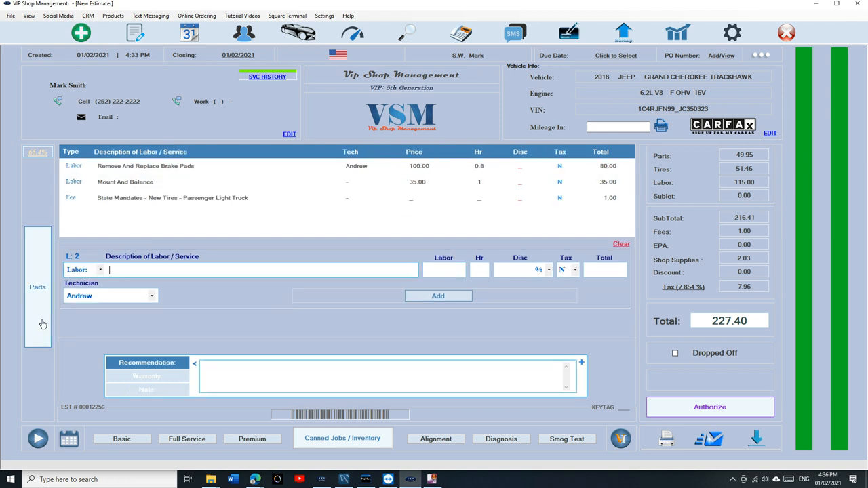
mouse_move(22, 337)
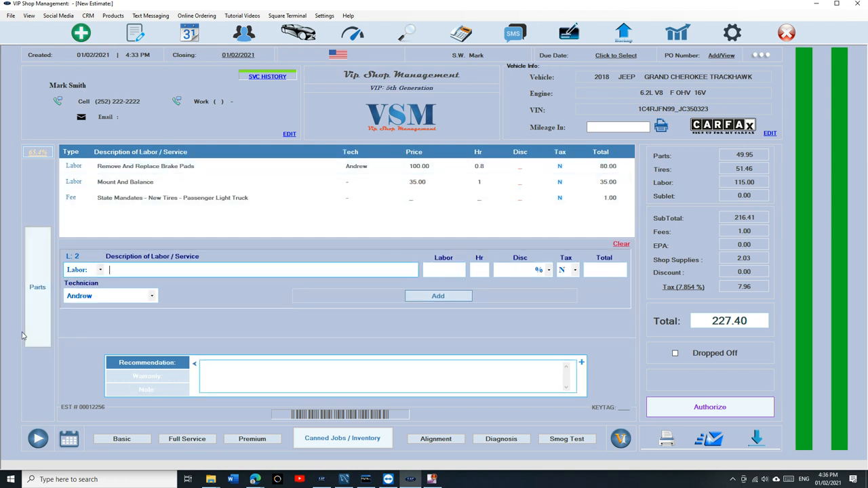
left_click(37, 287)
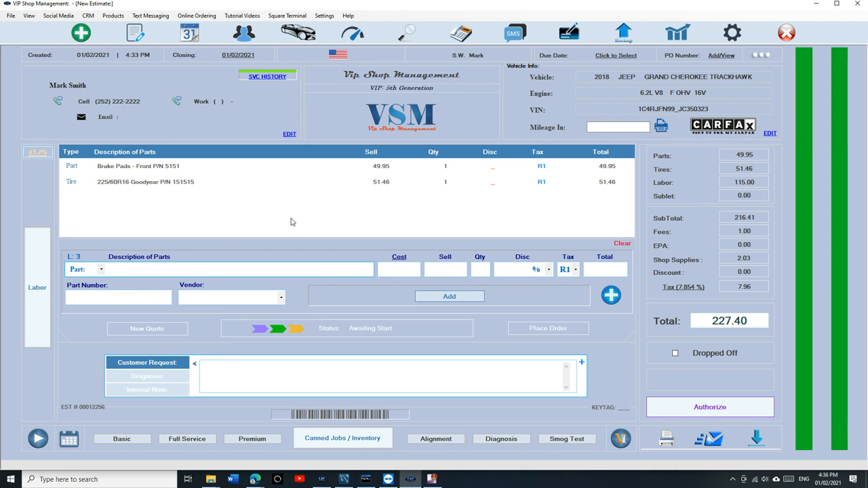
mouse_move(192, 181)
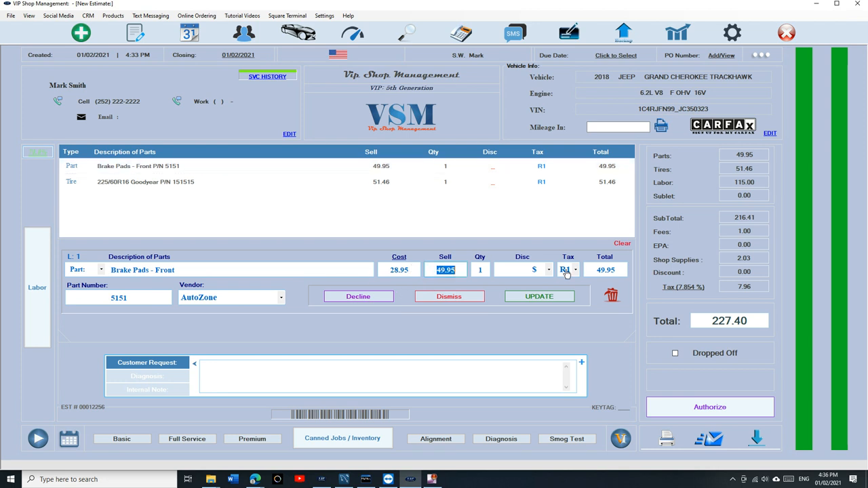
Step: Raise the brake pads selling price to 59.95 and save the updated estimate
type("59.9")
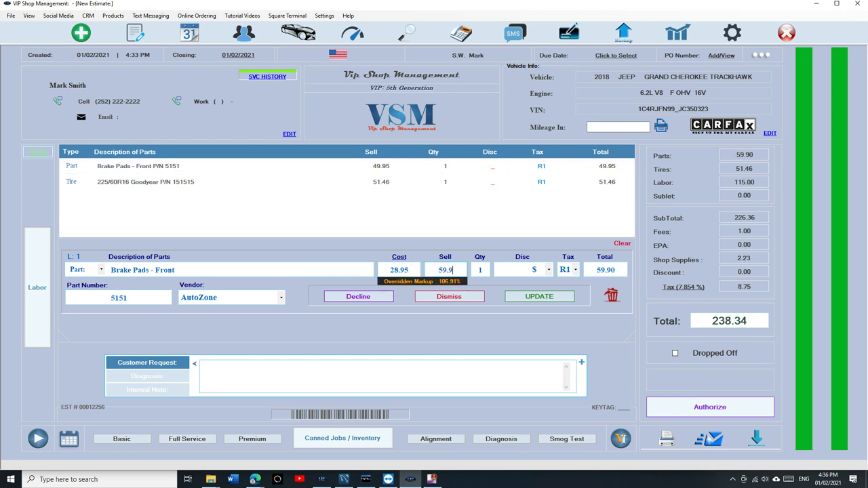
left_click(540, 296)
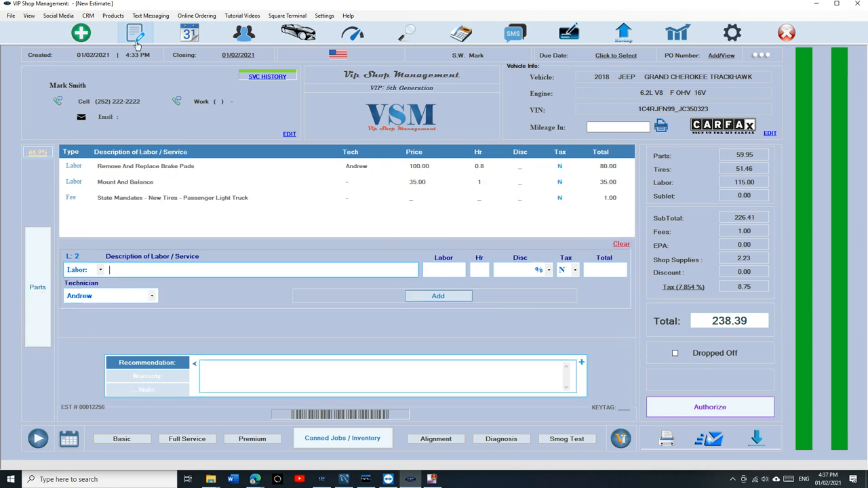
left_click(145, 166)
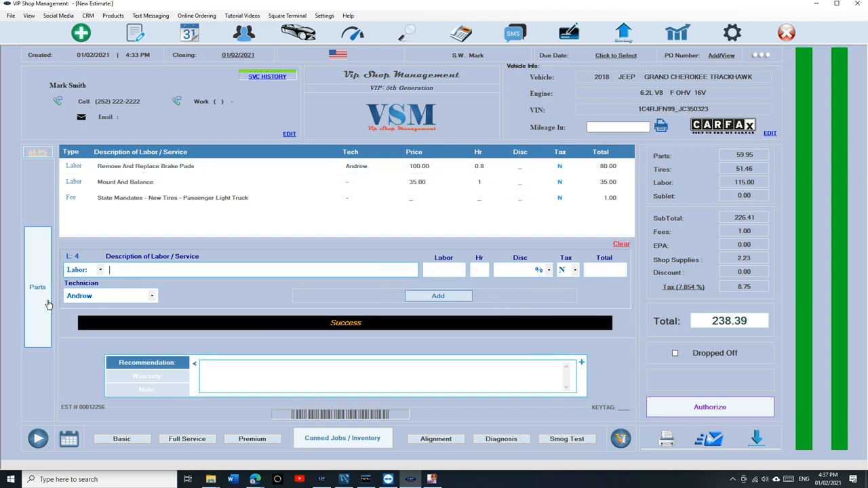
left_click(35, 287)
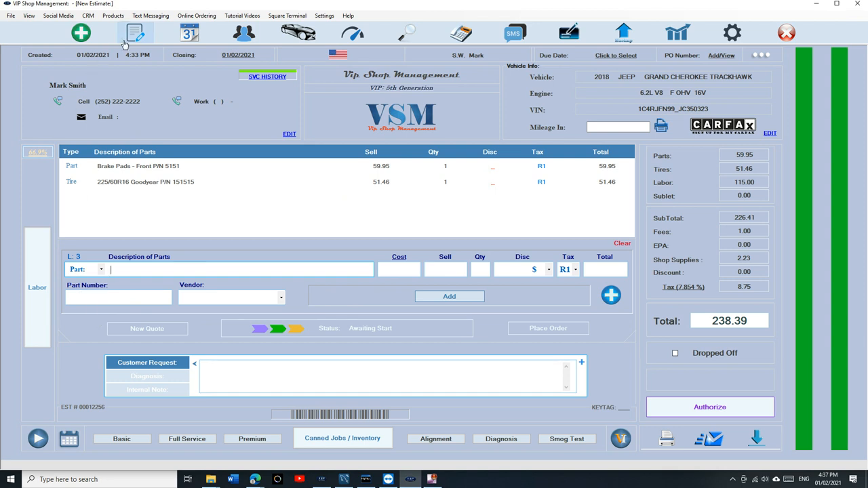
mouse_move(130, 35)
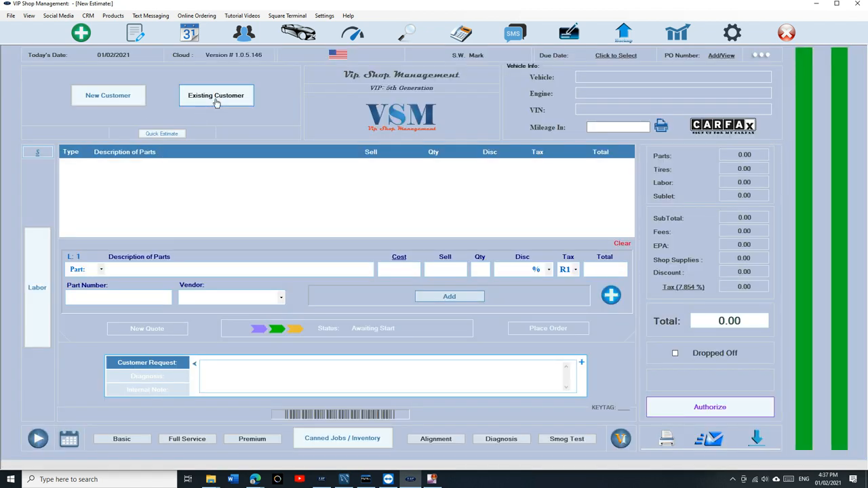
Step: Search existing customers for Mark by name and phone, then go to the WorkFlow screen
left_click(216, 94)
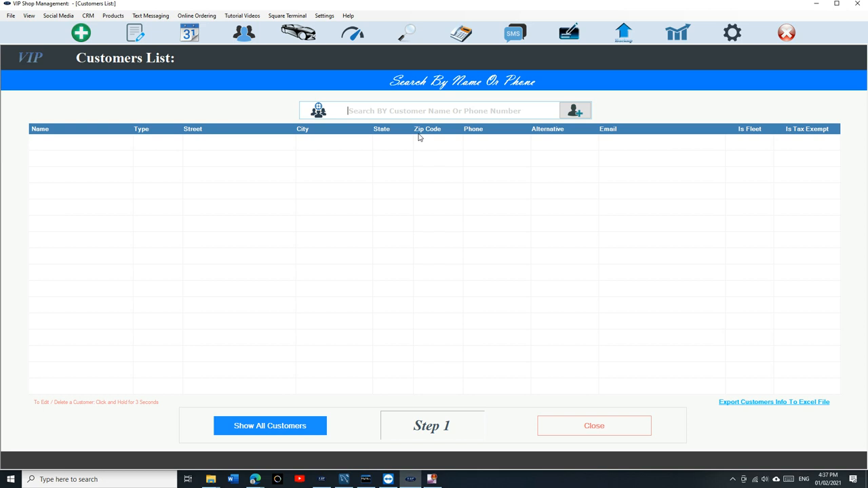
type("mark")
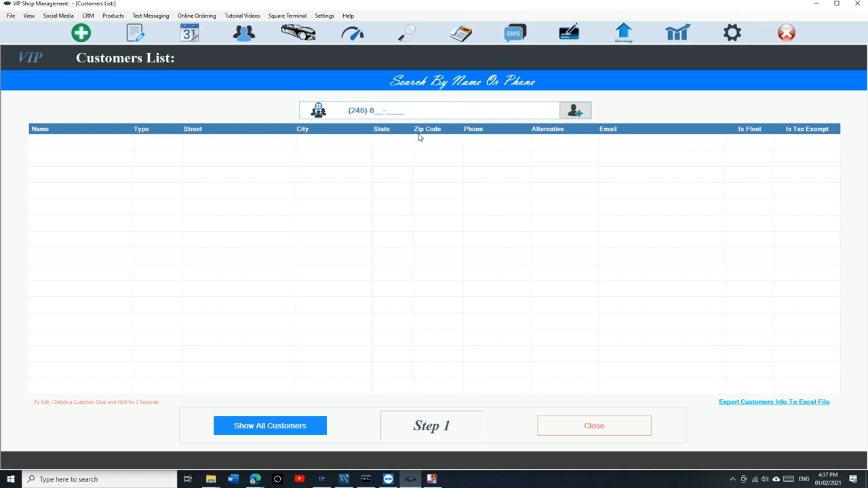
type("20")
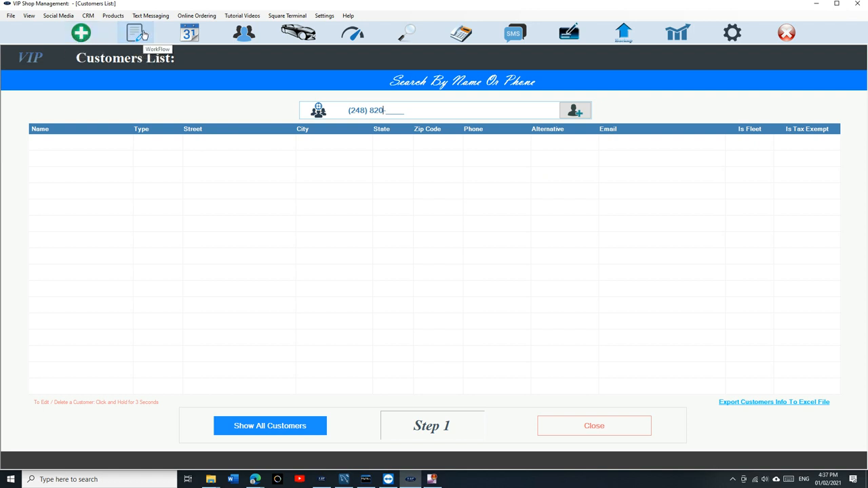
left_click(136, 33)
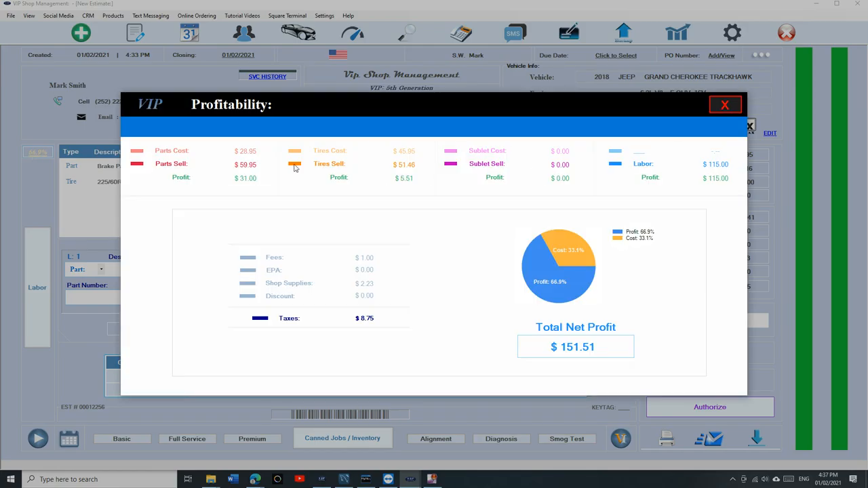
left_click(724, 105)
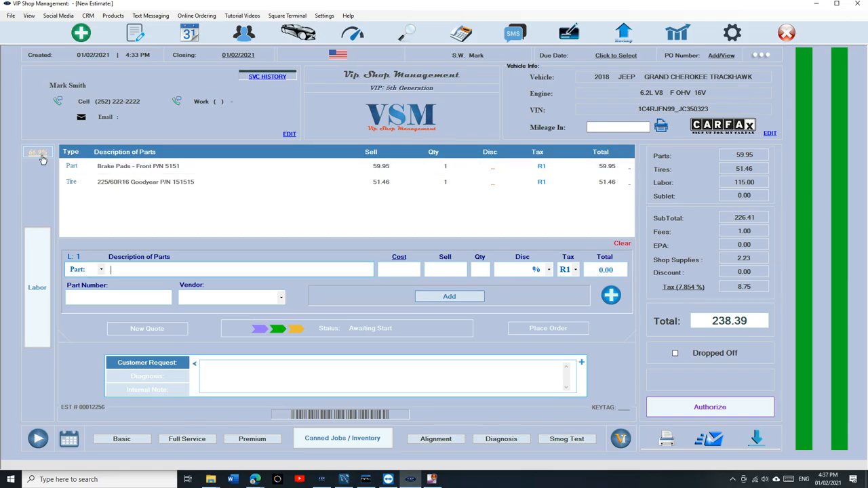
left_click(36, 152)
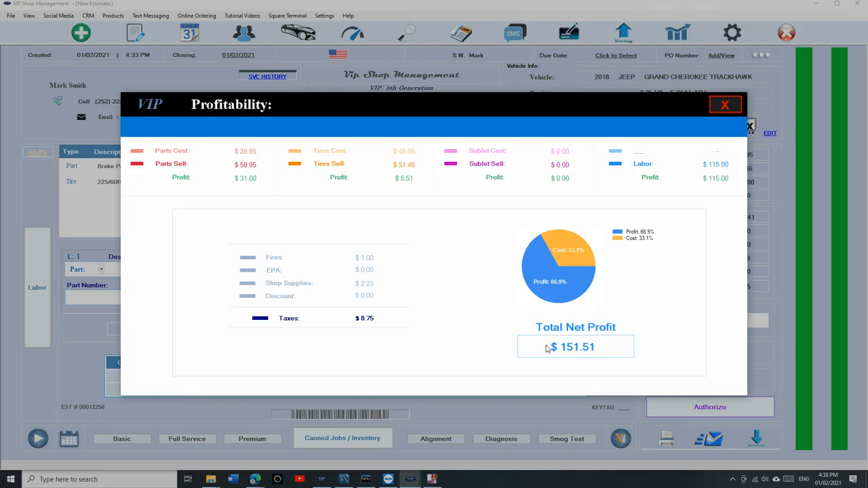
mouse_move(701, 127)
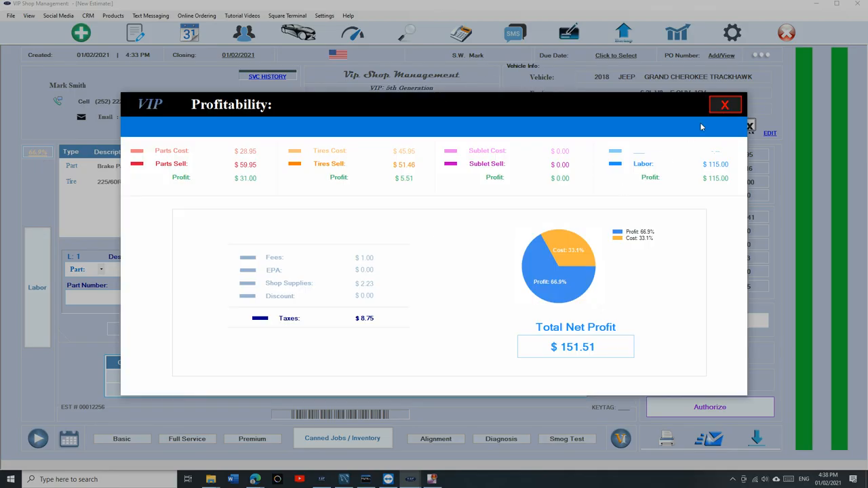
left_click(724, 104)
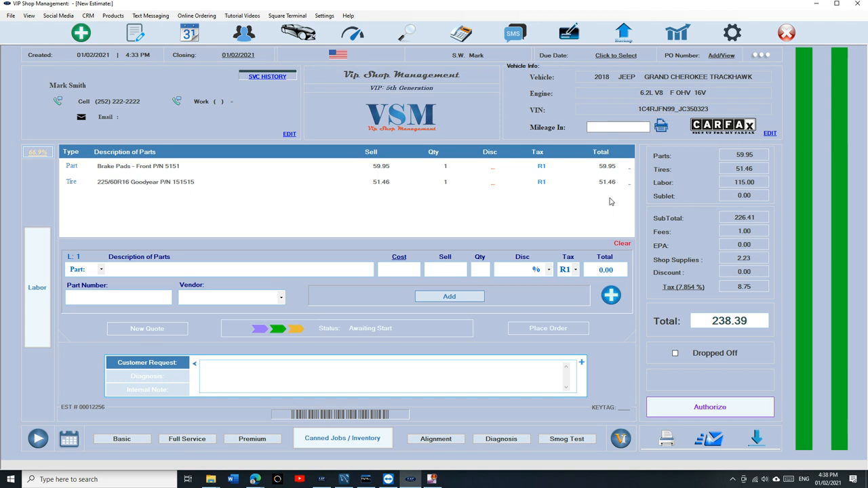
mouse_move(363, 222)
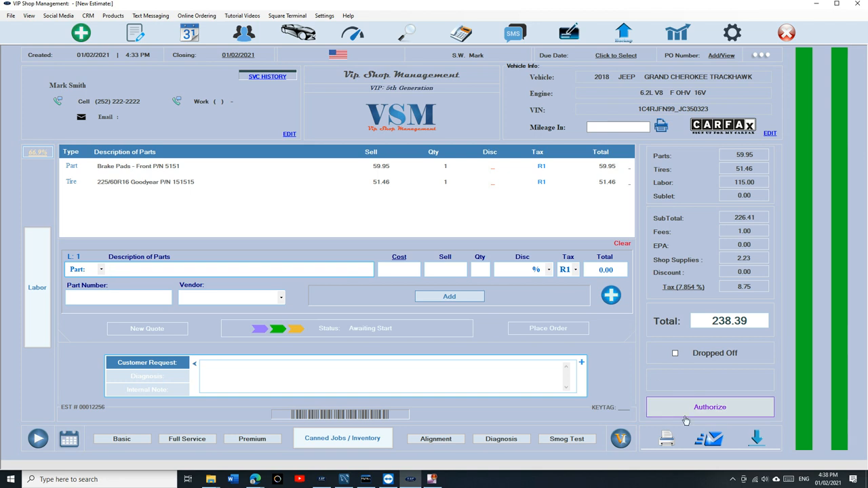
mouse_move(713, 413)
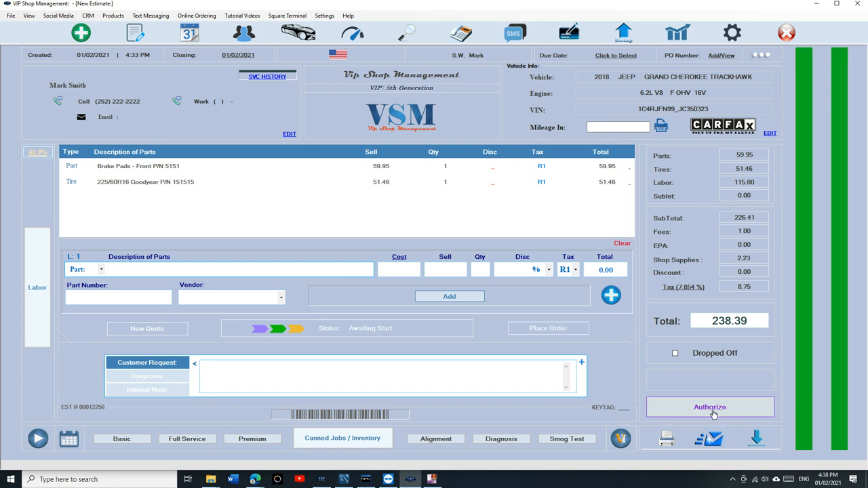
Step: Authorize the 238.39 estimate in person, converting it to an invoice
left_click(709, 407)
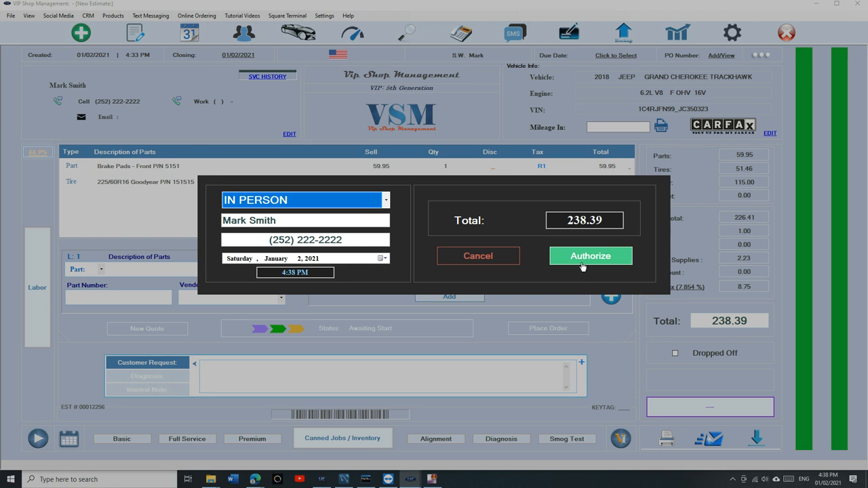
left_click(592, 255)
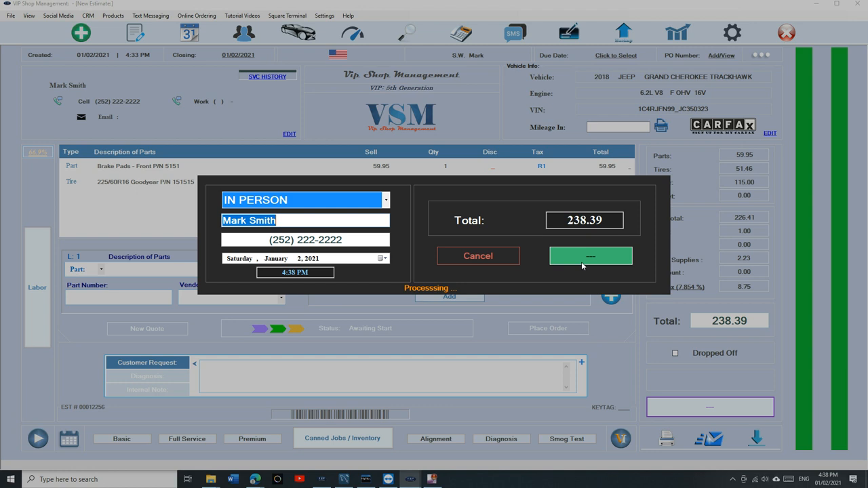
left_click(590, 255)
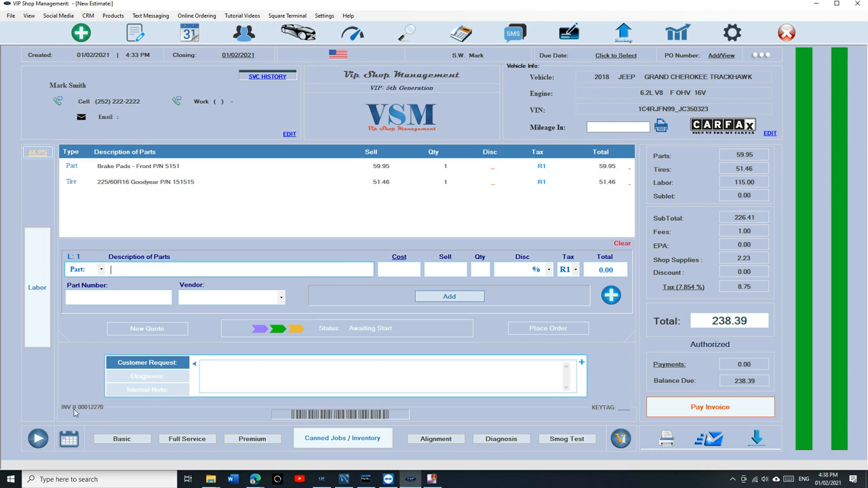
mouse_move(136, 33)
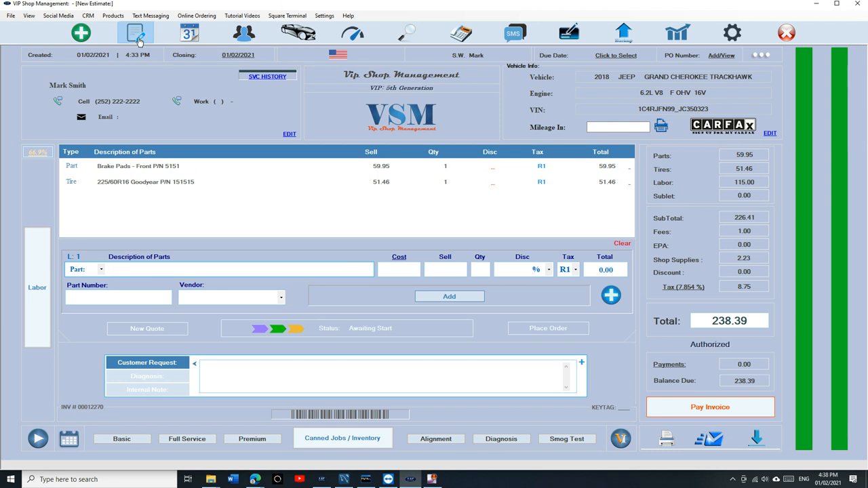
left_click(136, 32)
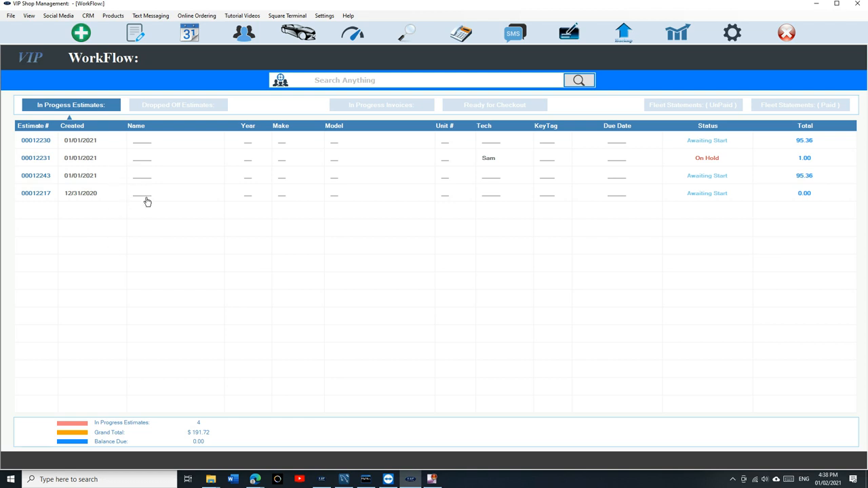
mouse_move(400, 108)
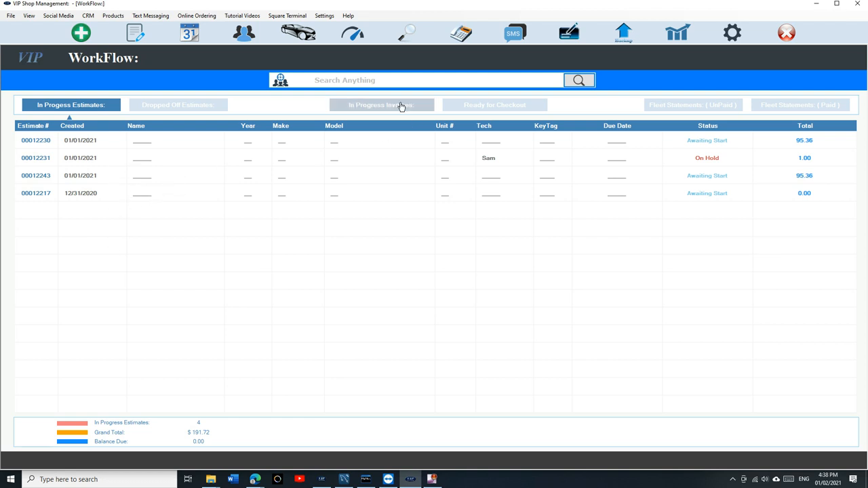
left_click(382, 105)
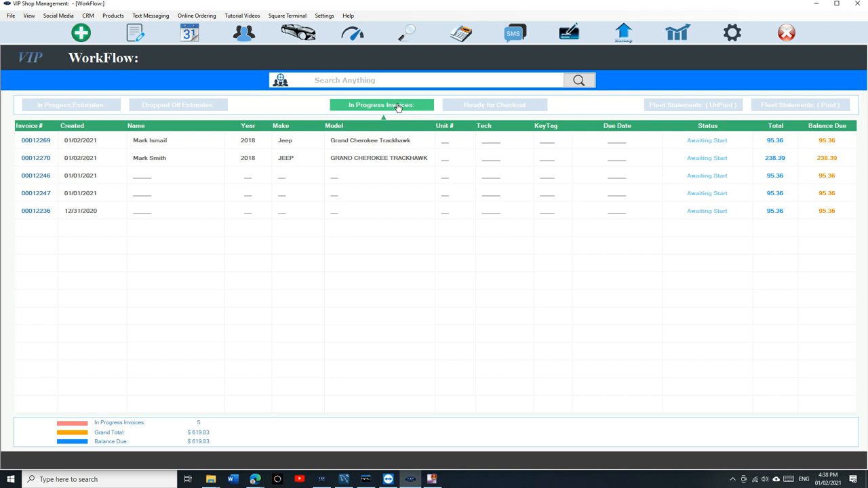
left_click(365, 140)
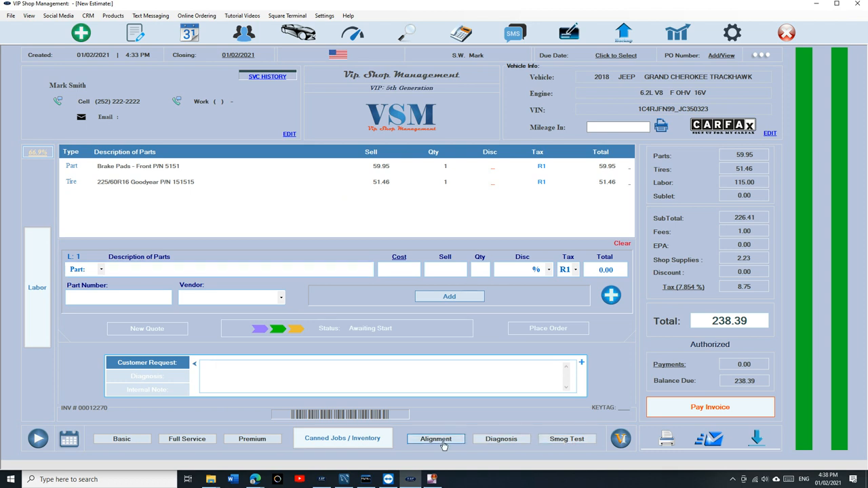
Step: Add the 75.00 wheel alignment canned job and authorize the additional cost, totaling 313.39
left_click(435, 439)
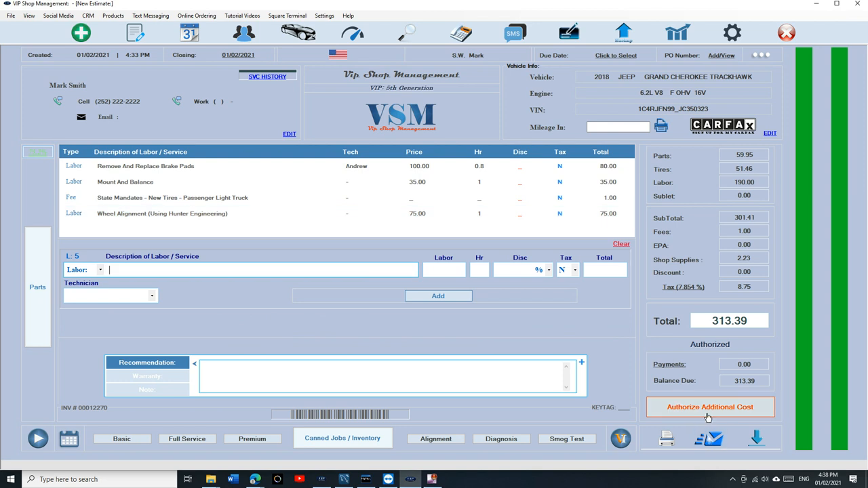
left_click(711, 406)
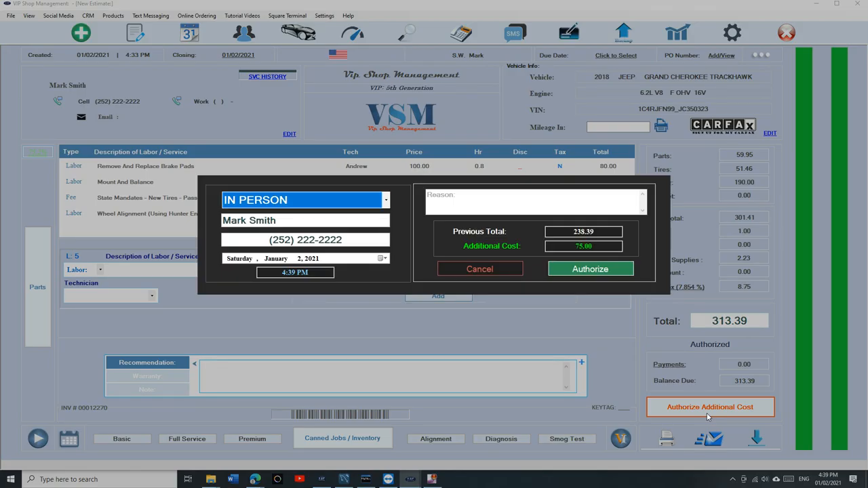
left_click(589, 268)
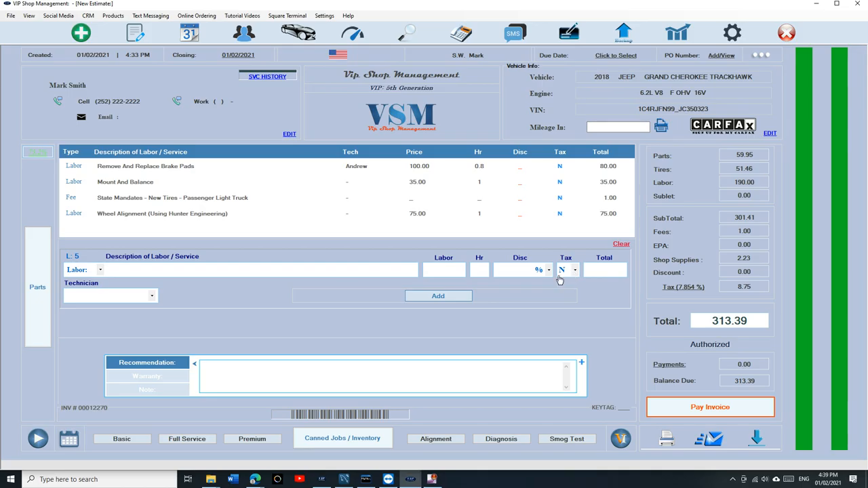
left_click(37, 288)
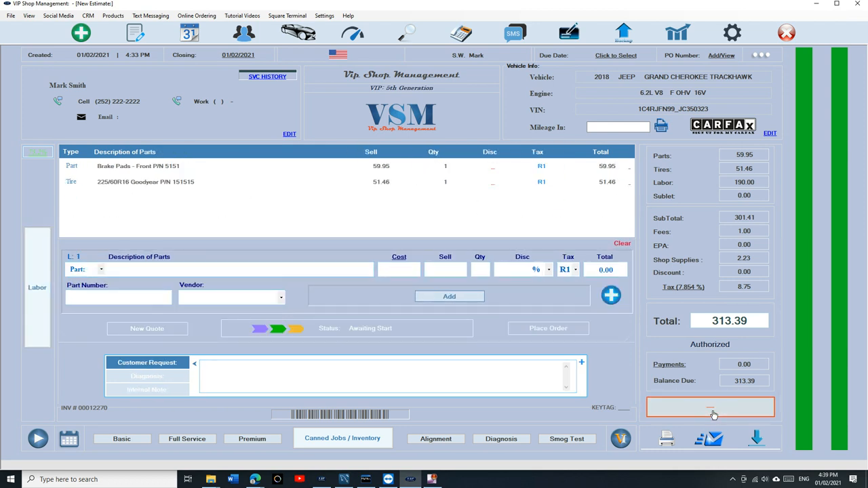
Step: Pay the 313.39 invoice by VISA card with authorization 4545454 and skip emailing the invoice
left_click(710, 407)
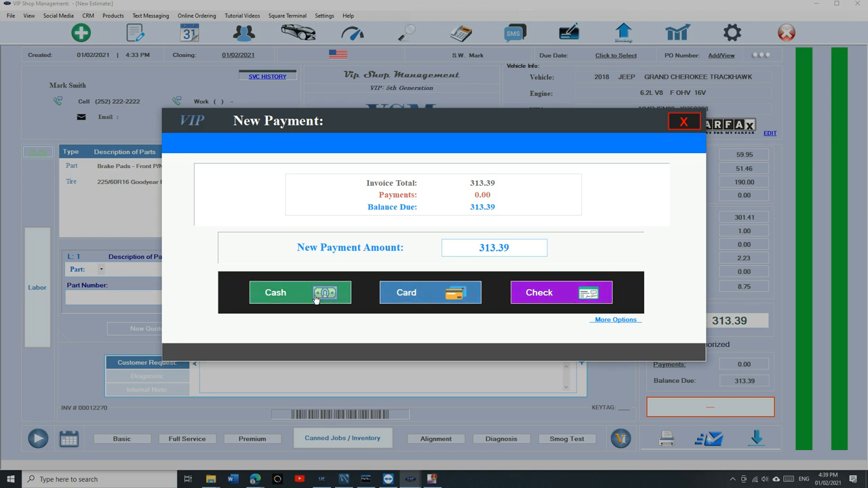
left_click(428, 293)
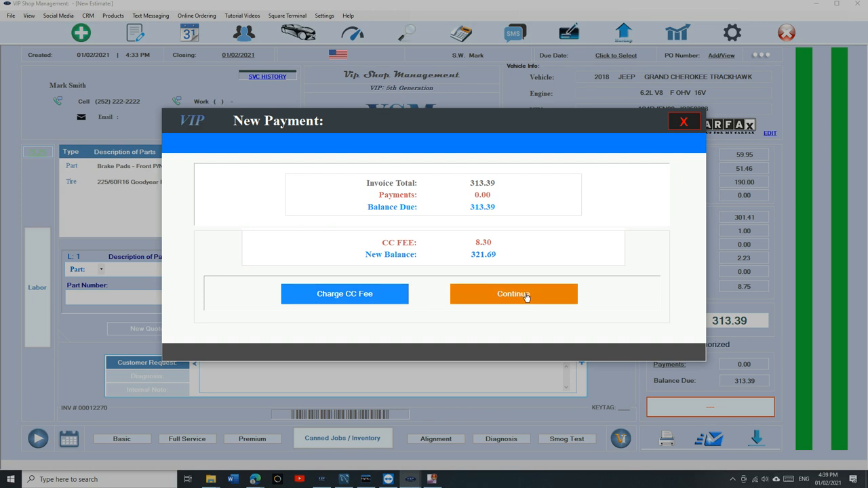
left_click(512, 293)
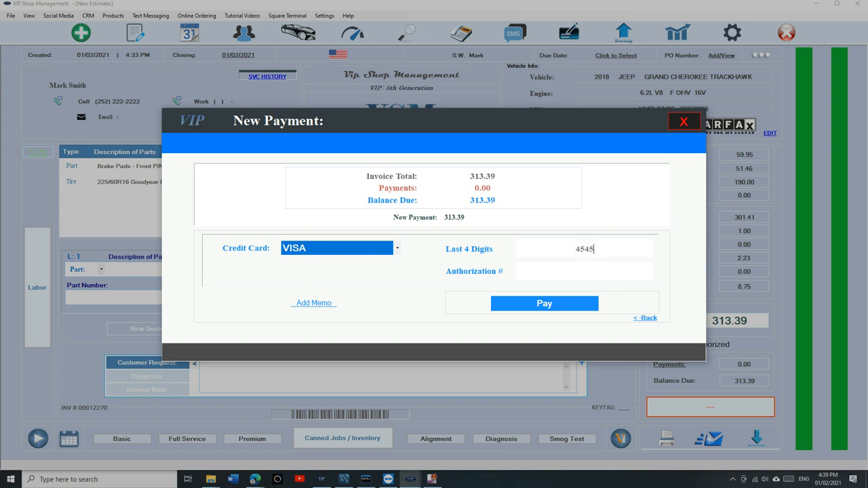
type("4545454")
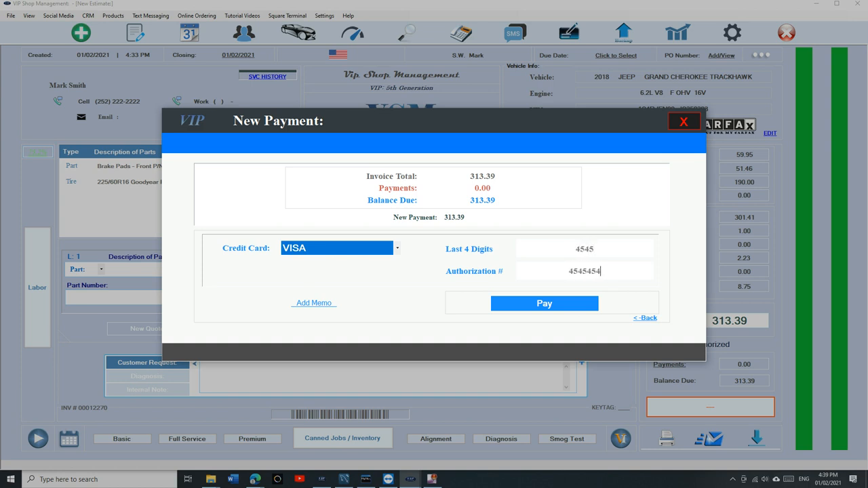
left_click(545, 303)
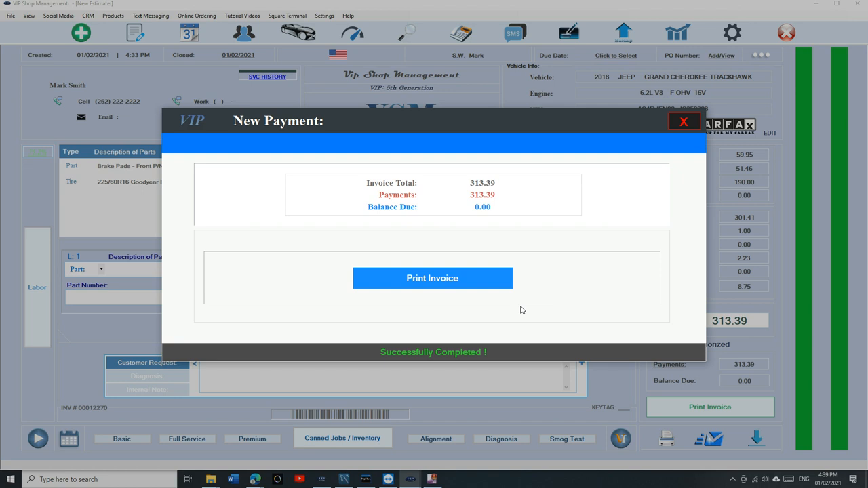
mouse_move(696, 124)
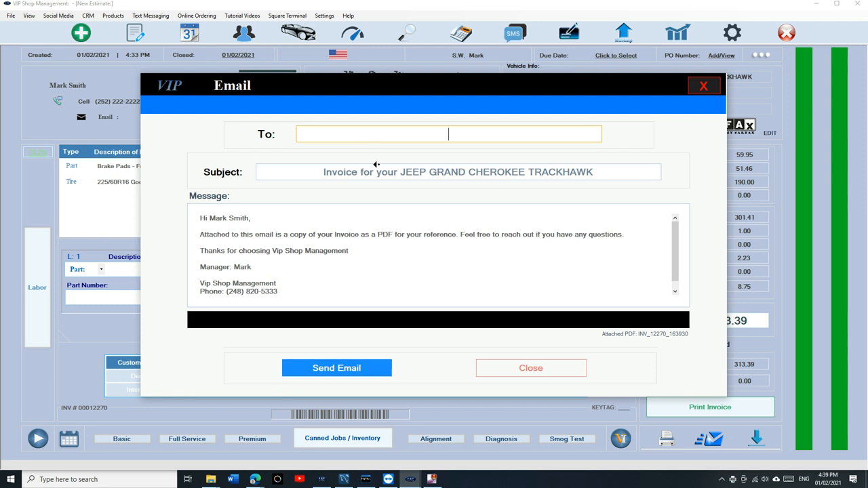
left_click(530, 368)
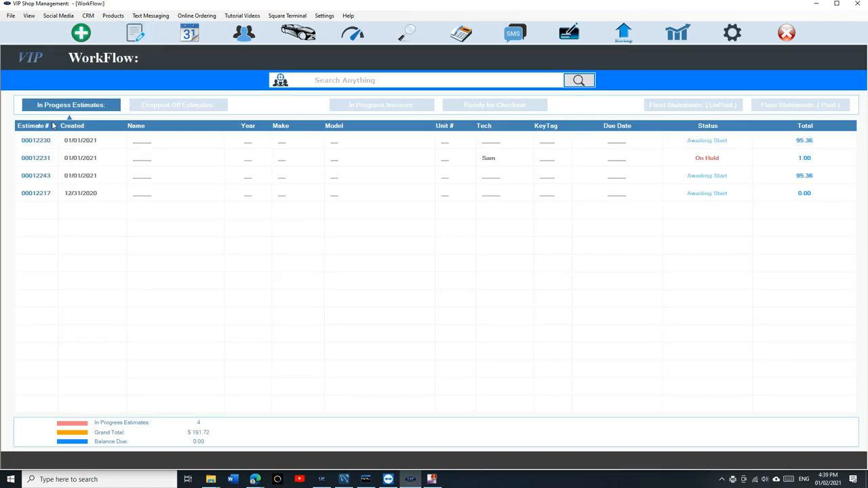
mouse_move(383, 111)
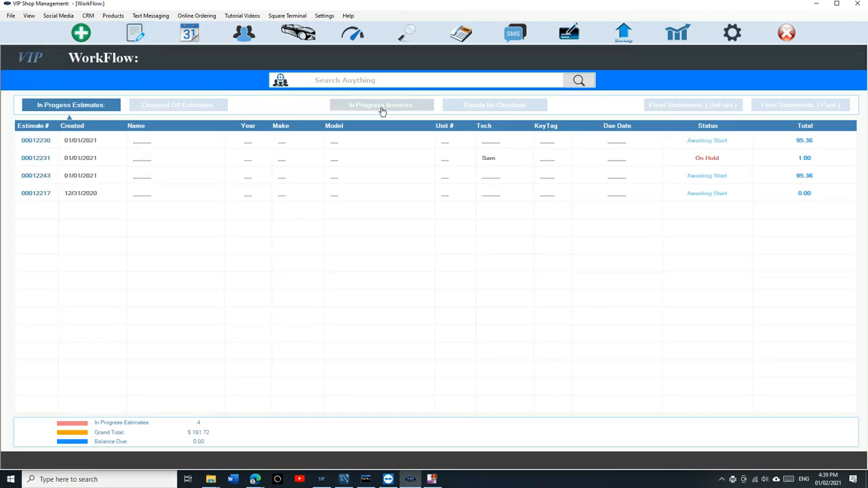
Step: Check in-progress invoices, then sign into Reports and choose the Daily-Weekly report
left_click(383, 105)
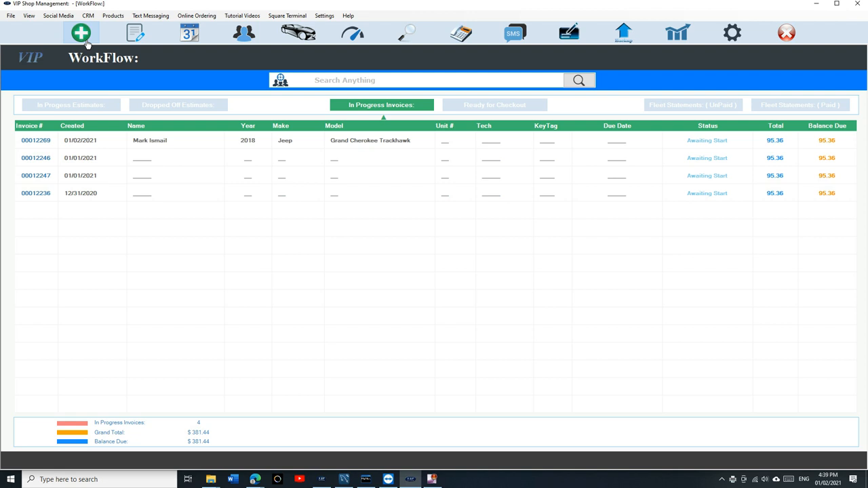
left_click(82, 31)
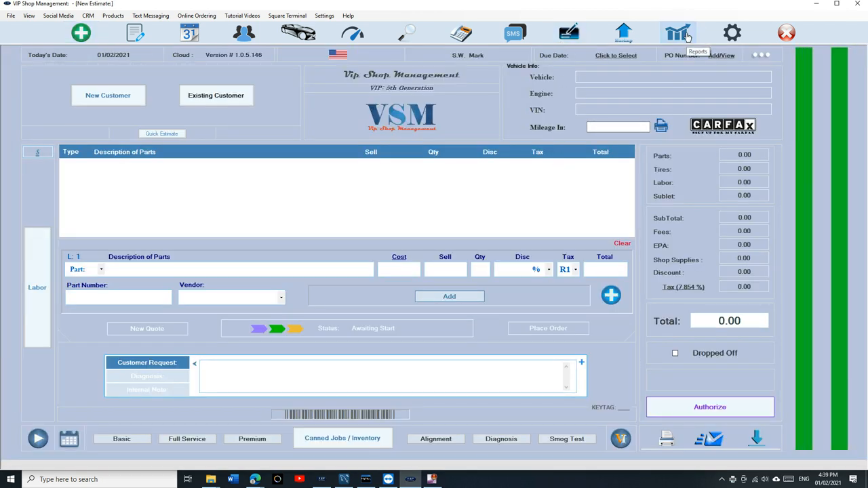
left_click(676, 32)
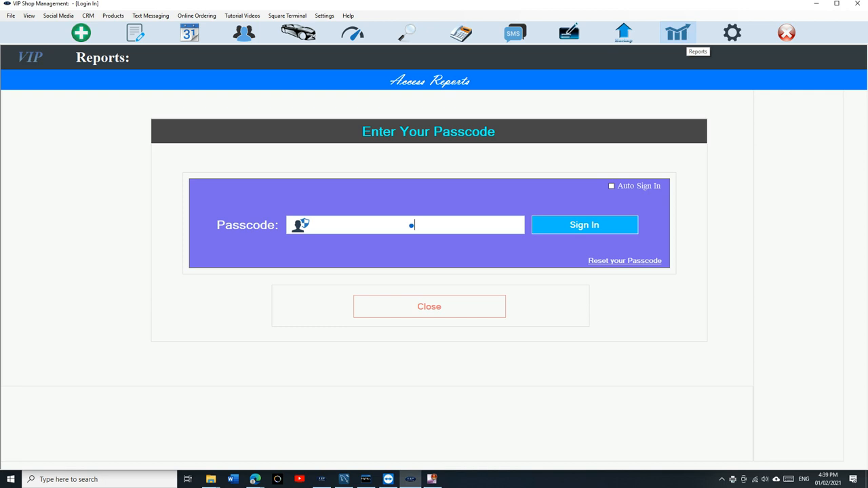
left_click(584, 225)
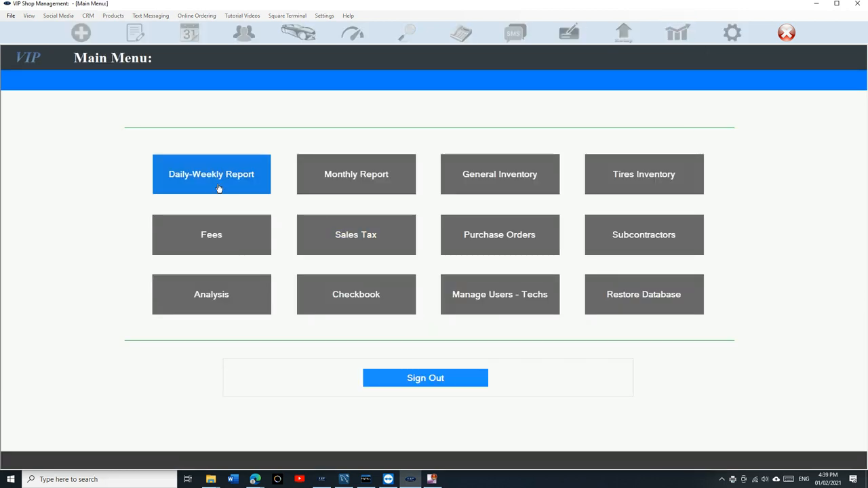
left_click(211, 174)
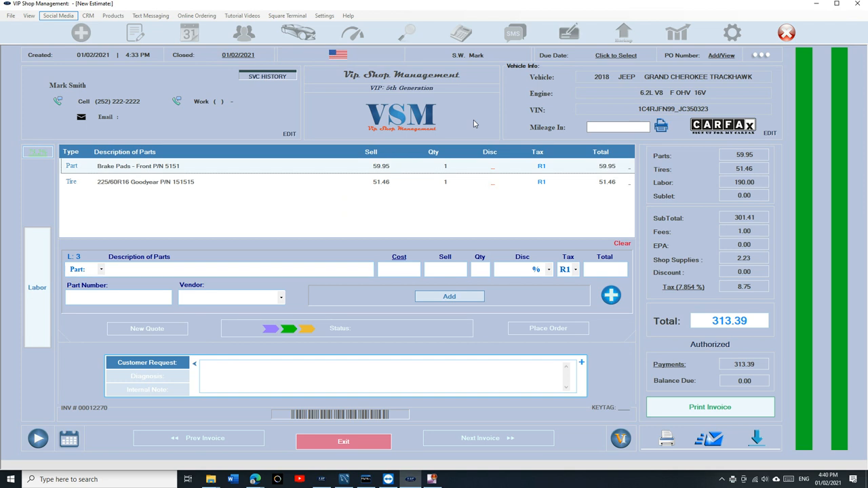
left_click(762, 54)
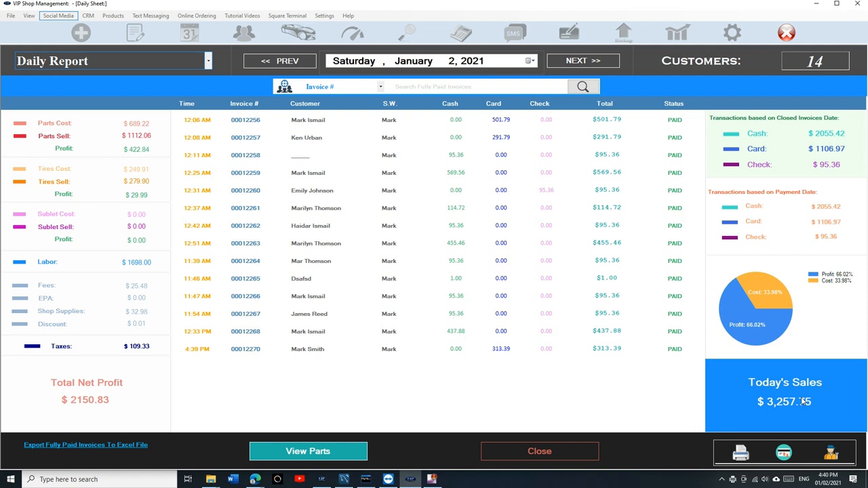
Step: Step through adjacent daily reports, view the December 2020 monthly report, then close to the main menu
left_click(279, 60)
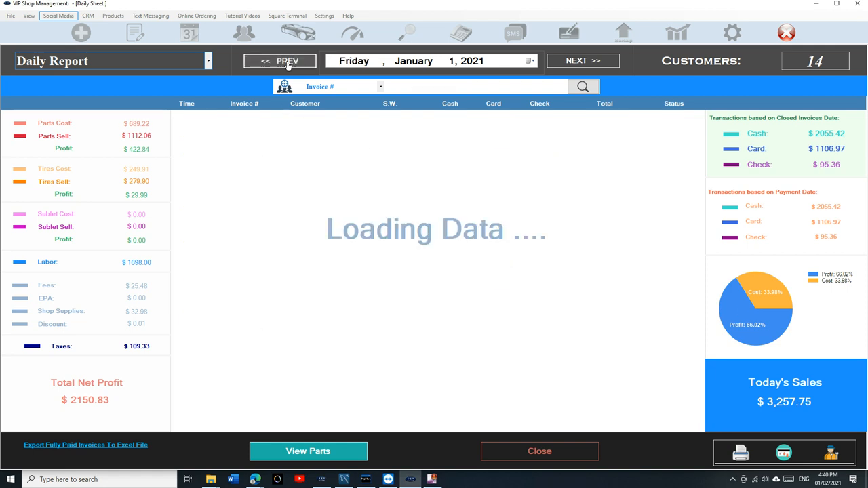
left_click(581, 60)
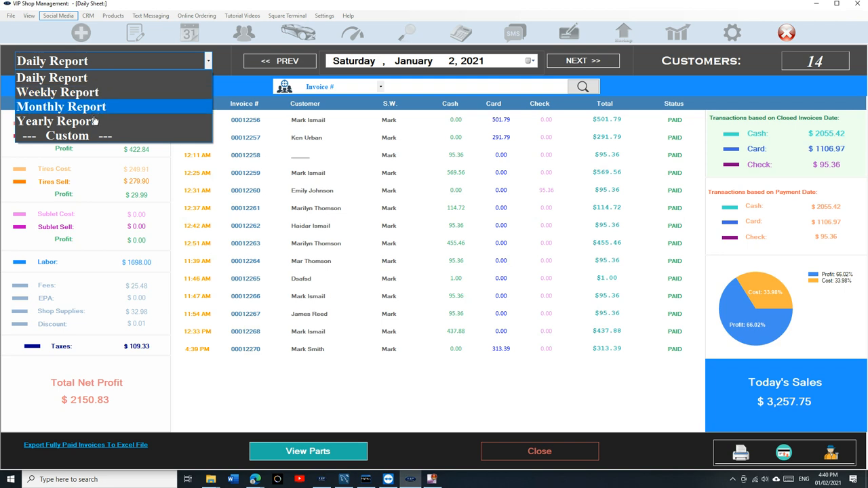
mouse_move(100, 106)
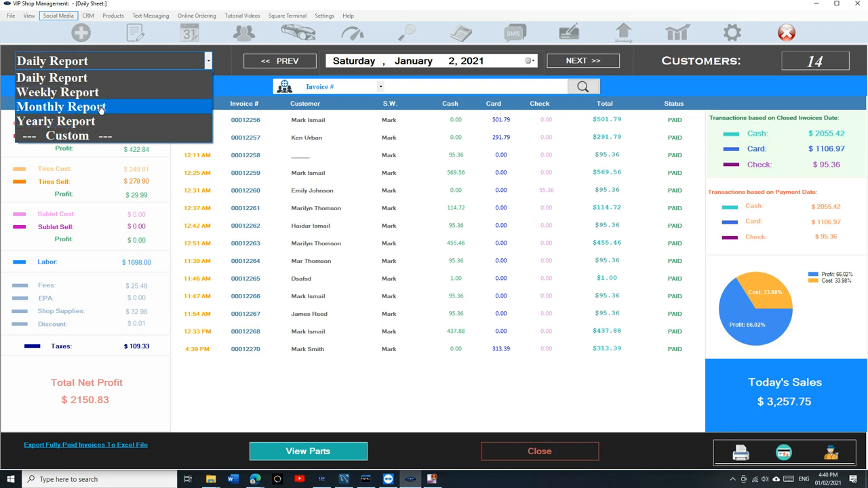
left_click(60, 106)
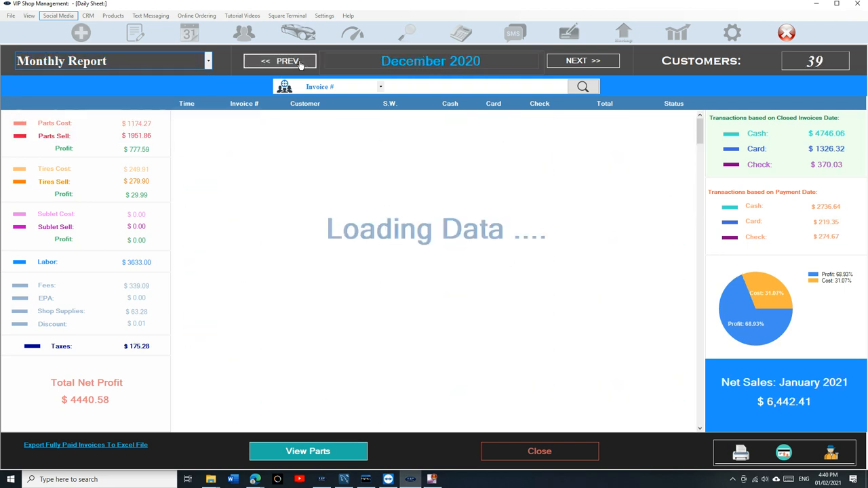
left_click(279, 61)
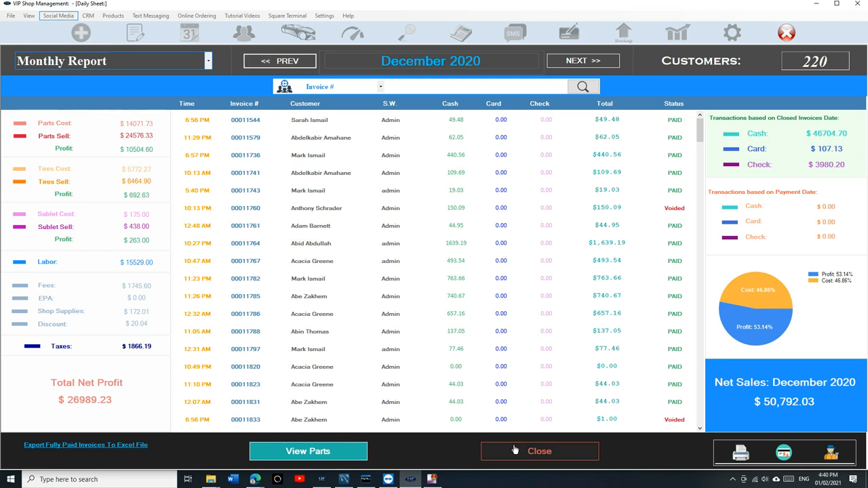
left_click(540, 450)
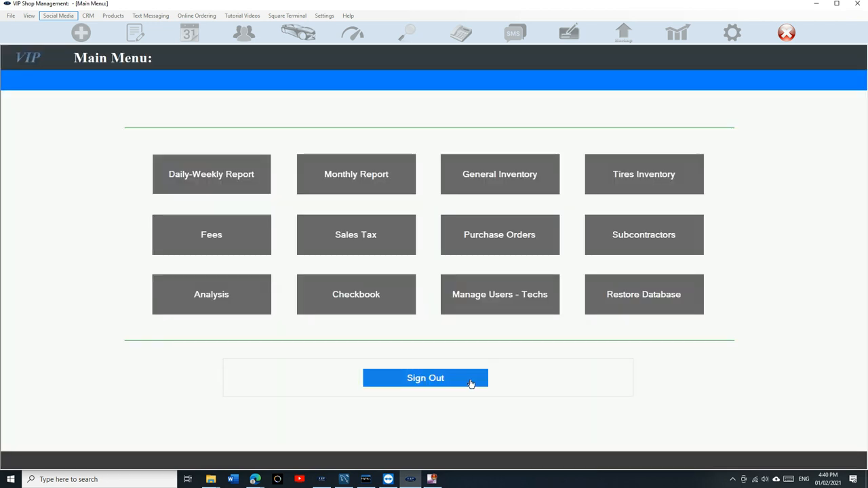